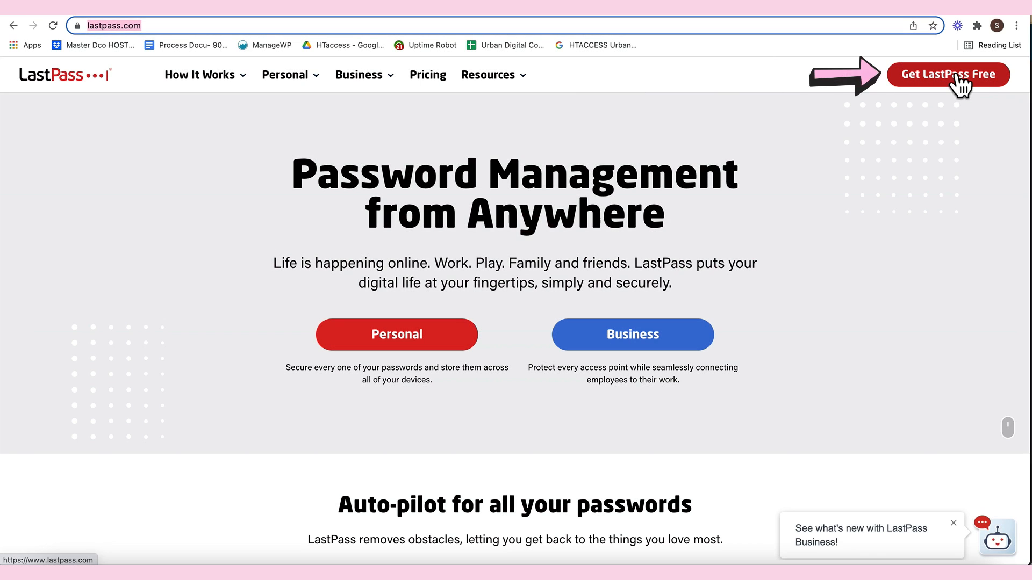
# - Start the free LastPass sign-up and enter the email and a strong master password with confirmation
pyautogui.click(948, 74)
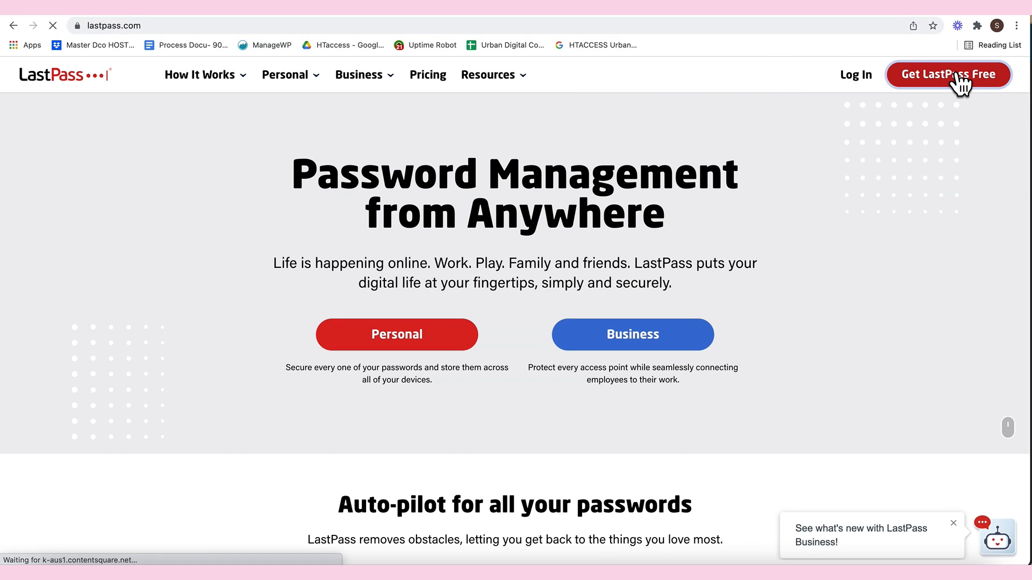
pyautogui.click(948, 74)
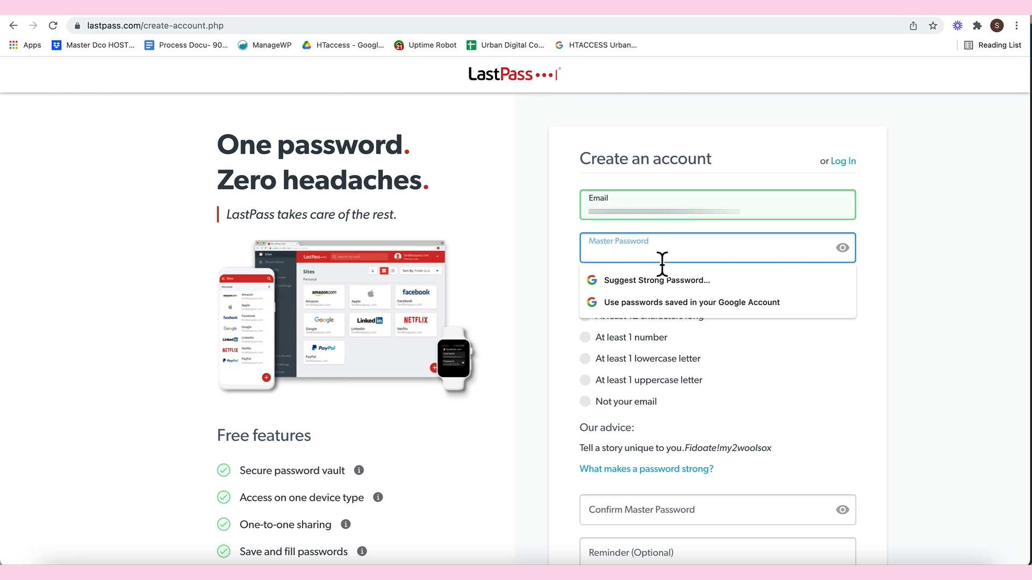
pyautogui.click(925, 259)
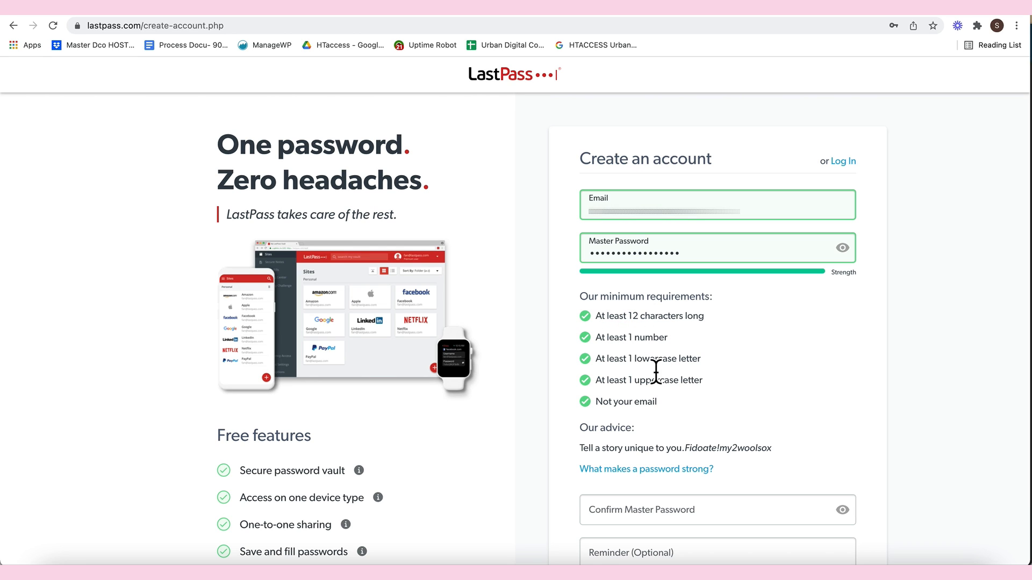
pyautogui.moveTo(654, 401)
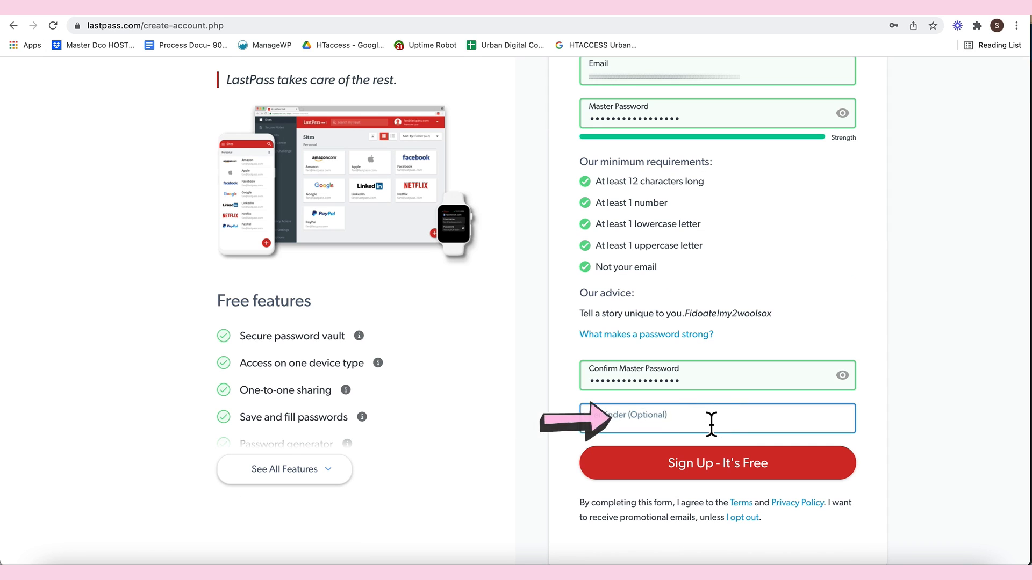
# - Add the reminder 'Thanking God for all the blessings this 2022' and submit the new account
pyautogui.click(717, 418)
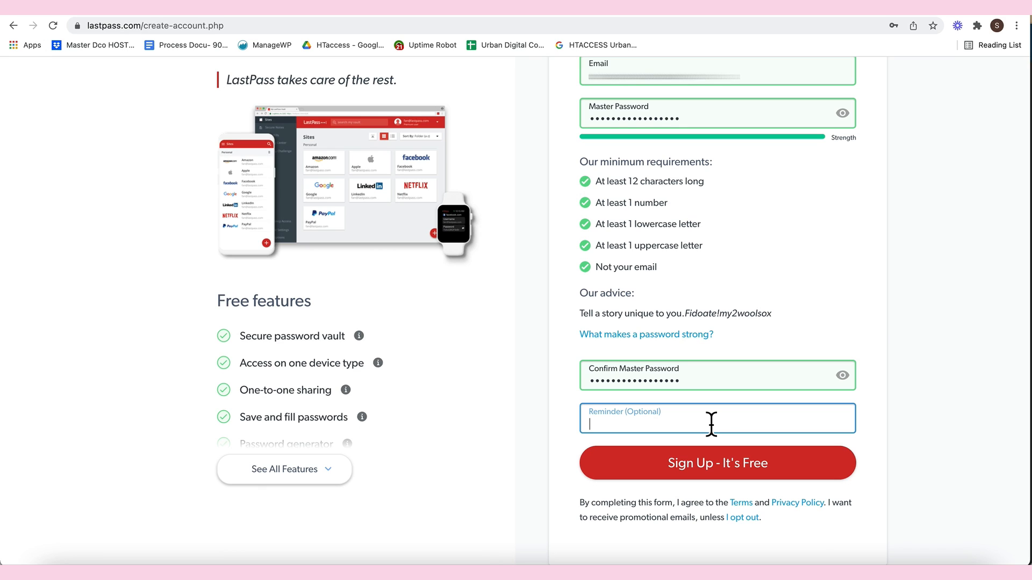
pyautogui.write('Thanking God for all the blessings this 2022')
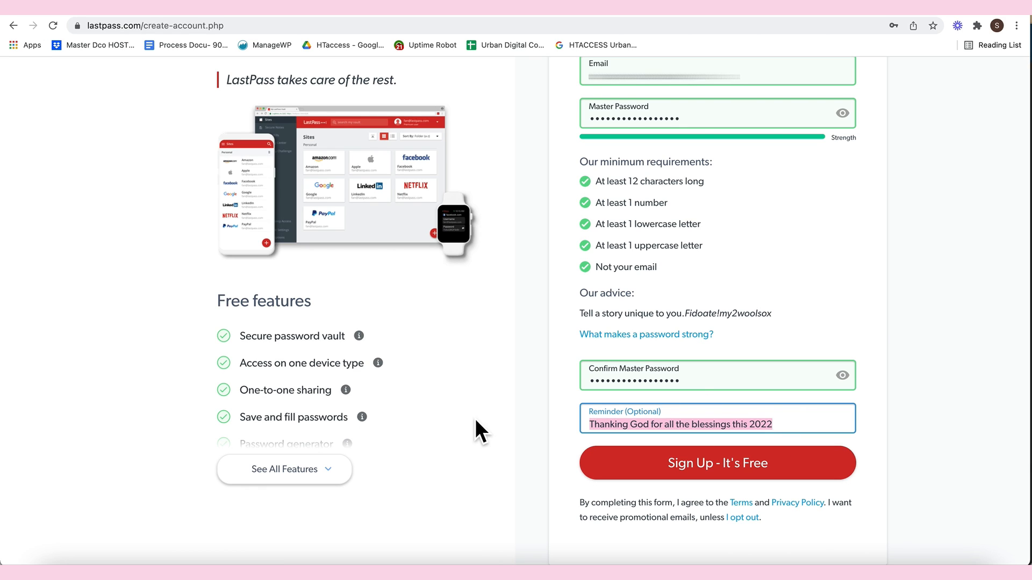
pyautogui.moveTo(546, 428)
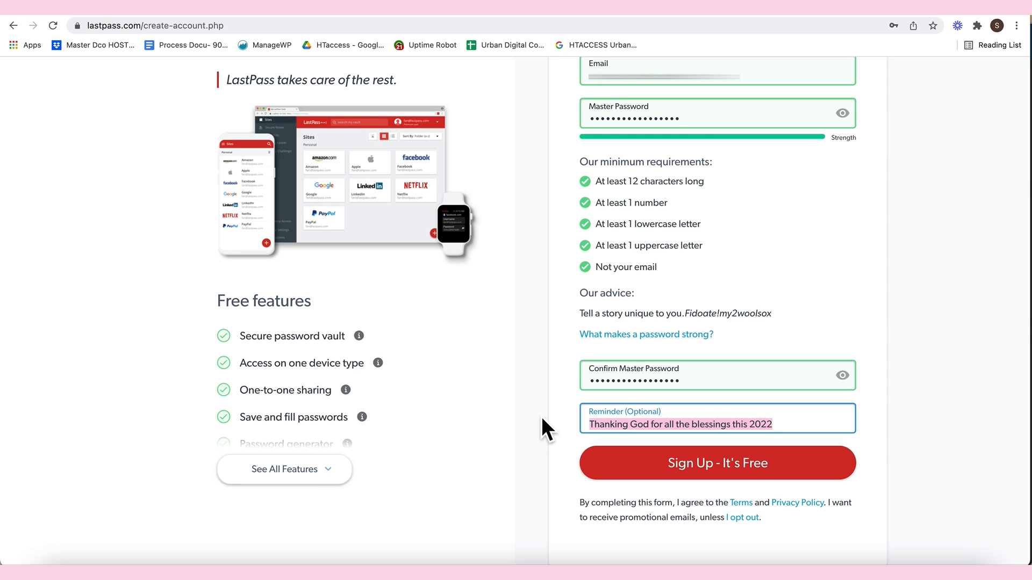
pyautogui.click(717, 463)
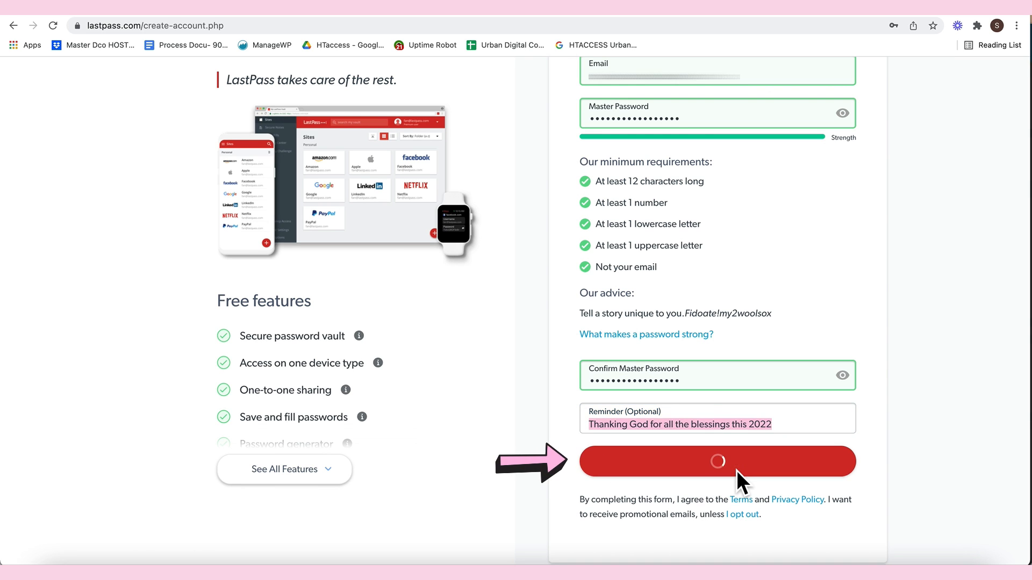
# - From the LastPass welcome email, reach the login page and log in with the master password
pyautogui.click(717, 461)
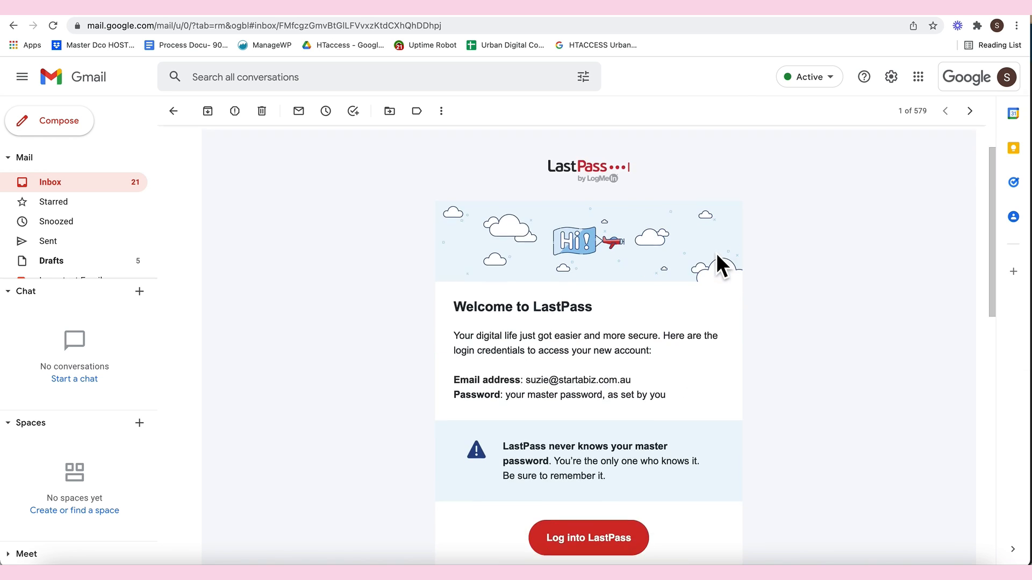
pyautogui.click(587, 537)
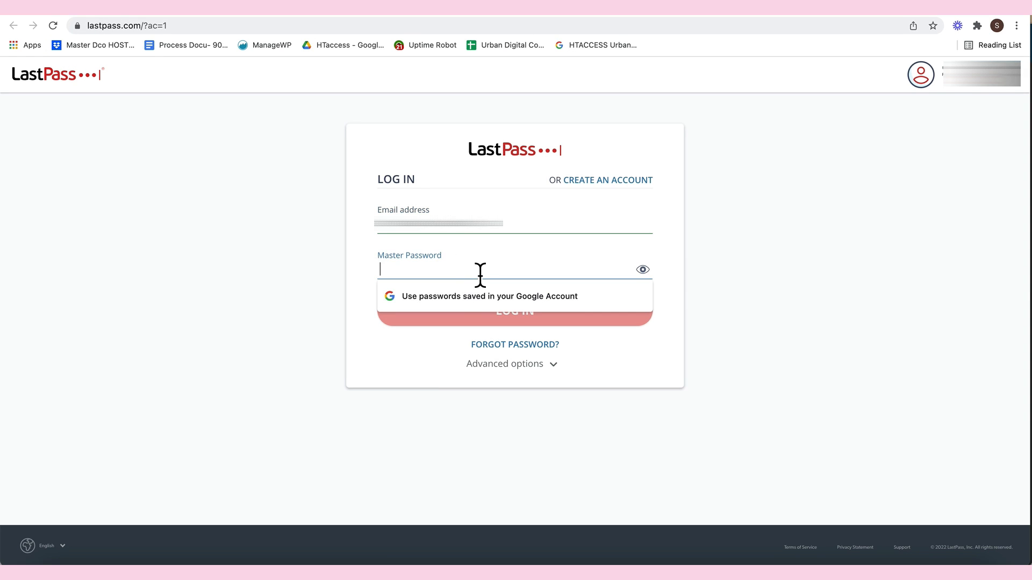
pyautogui.write('•')
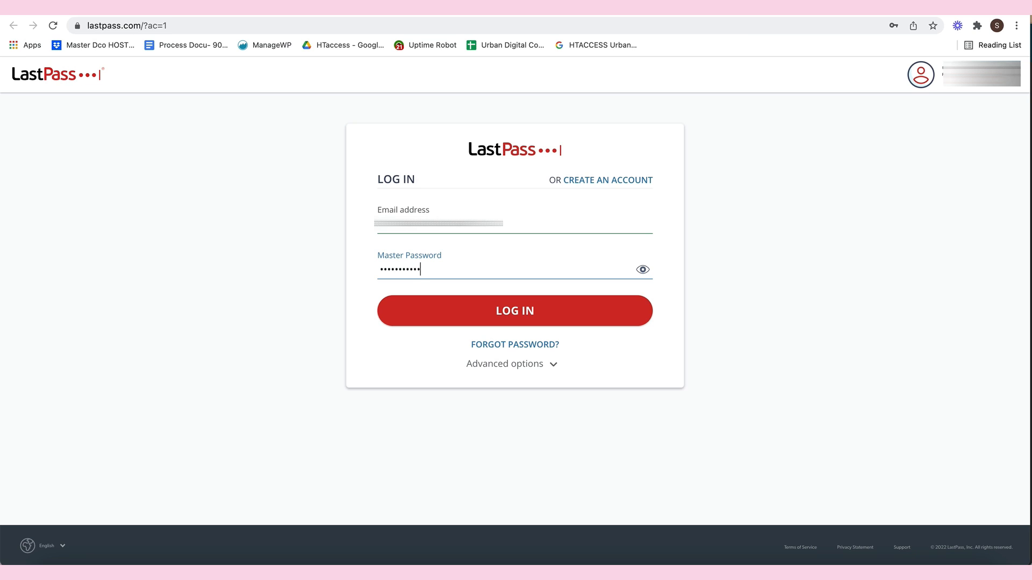
pyautogui.click(514, 311)
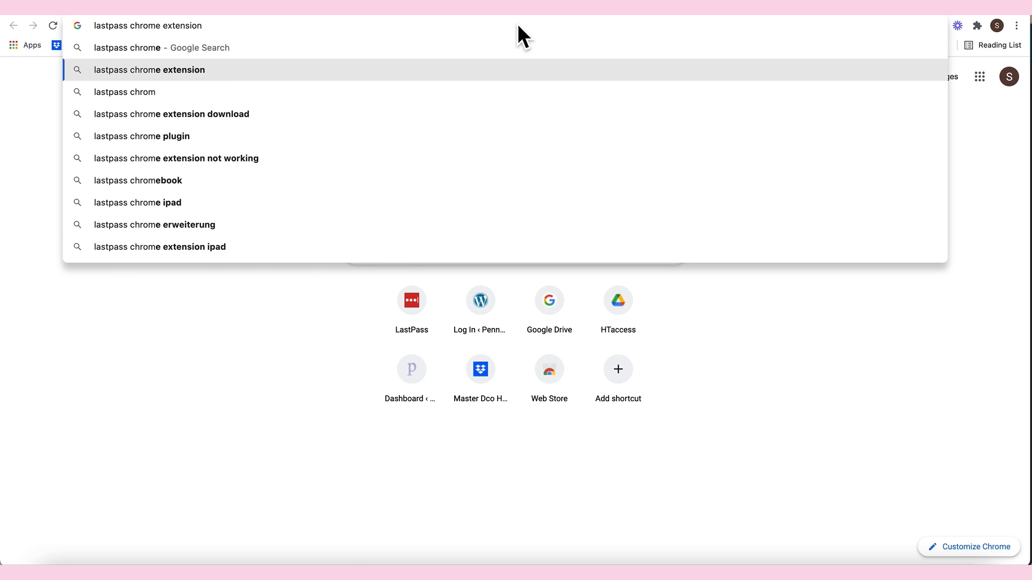
# - Find the LastPass: Free Password Manager extension in the Chrome Web Store and add it to Chrome
pyautogui.click(150, 70)
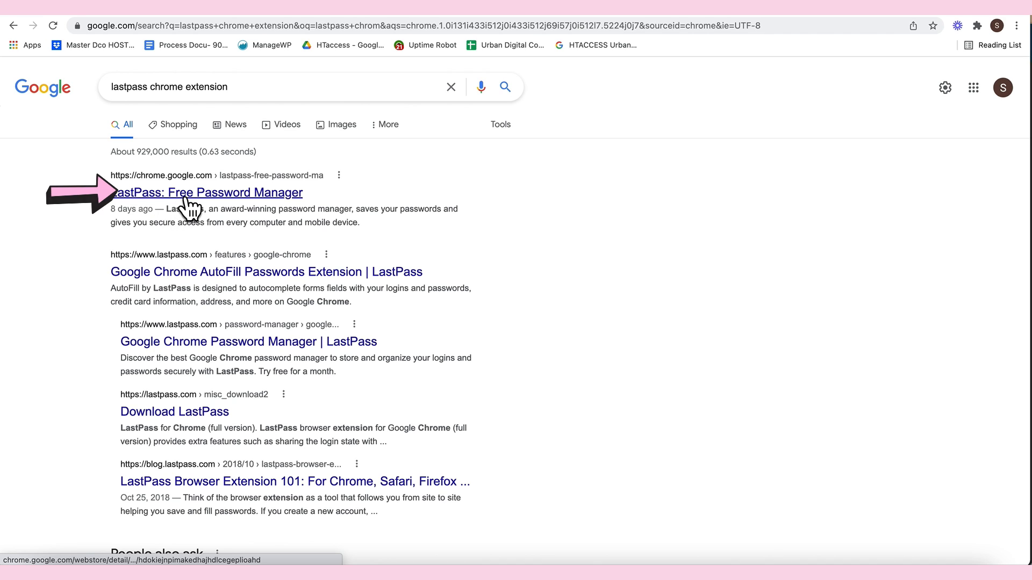
pyautogui.click(206, 193)
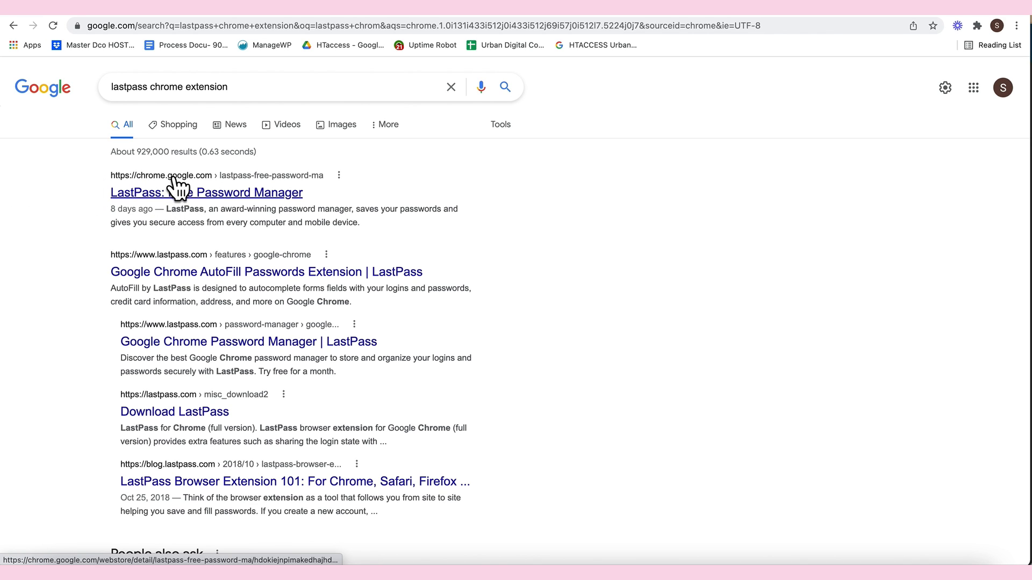
pyautogui.click(206, 192)
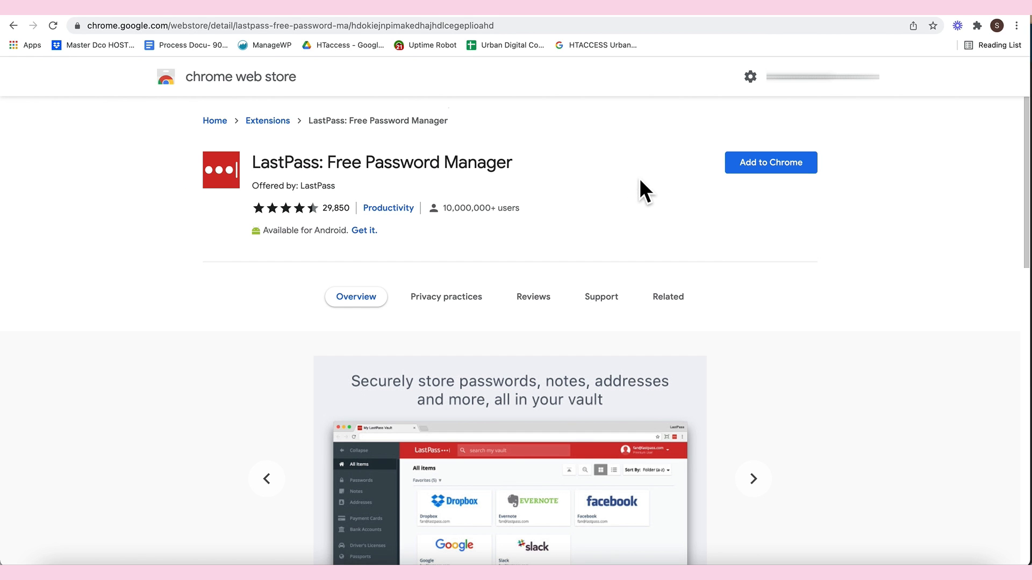
pyautogui.click(769, 162)
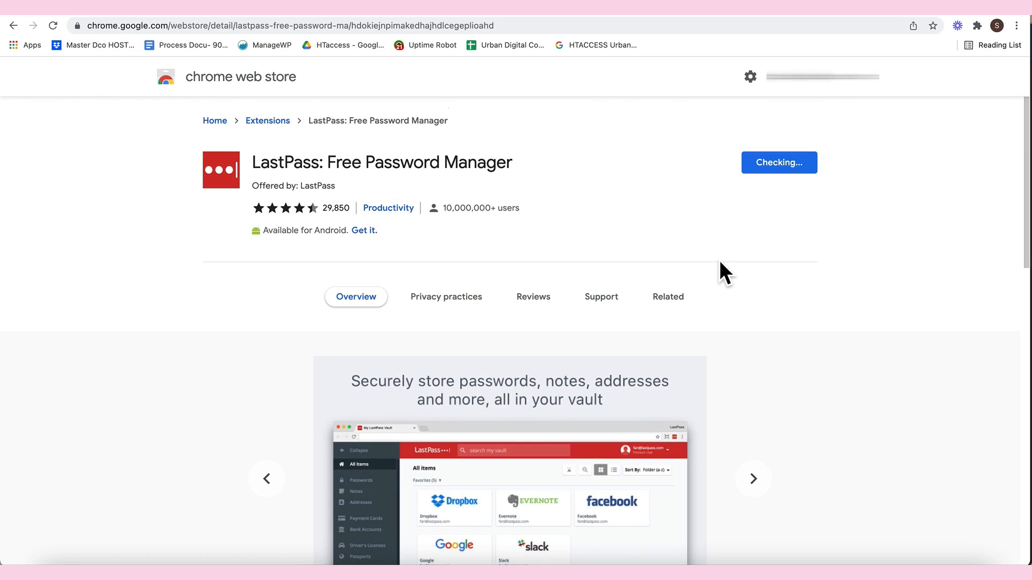
pyautogui.click(778, 162)
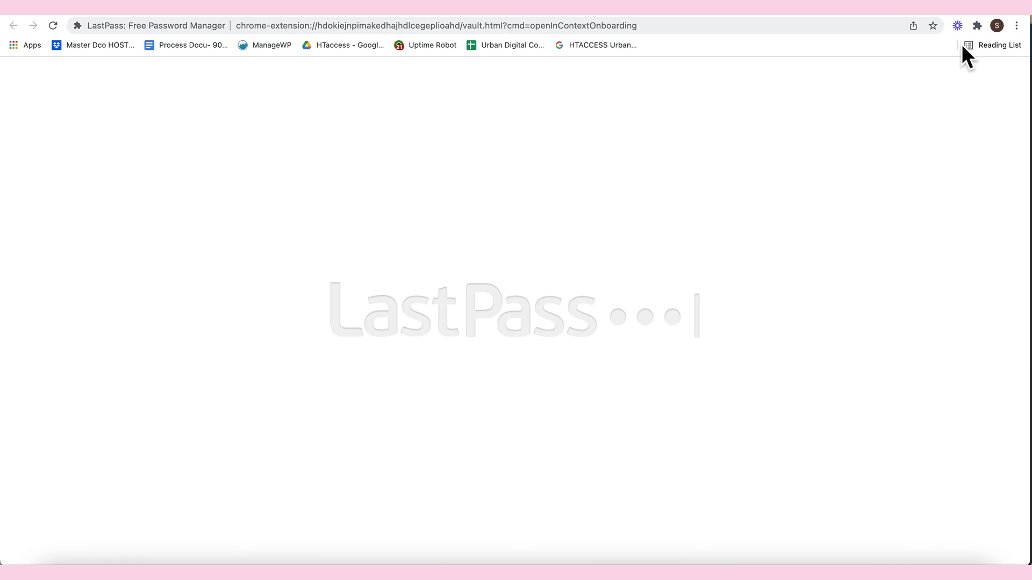
# - Pin the LastPass extension to the browser toolbar and let the empty vault load
pyautogui.click(977, 25)
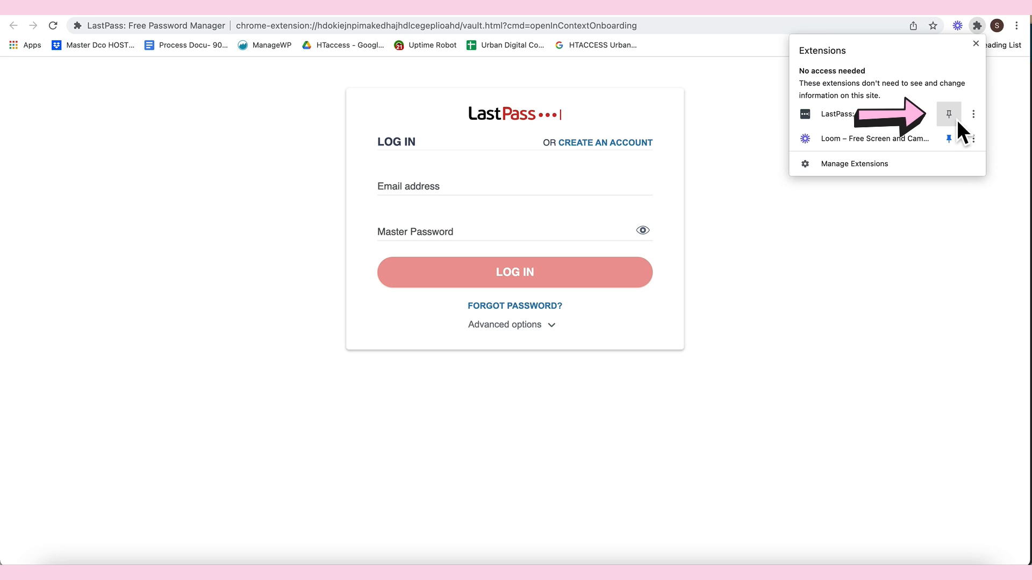
pyautogui.click(948, 114)
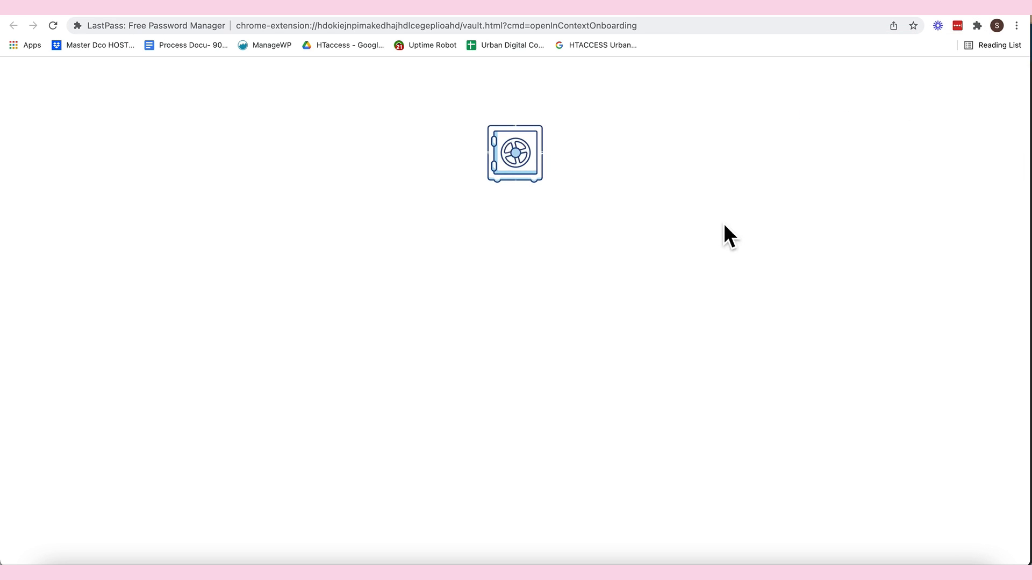
pyautogui.click(958, 25)
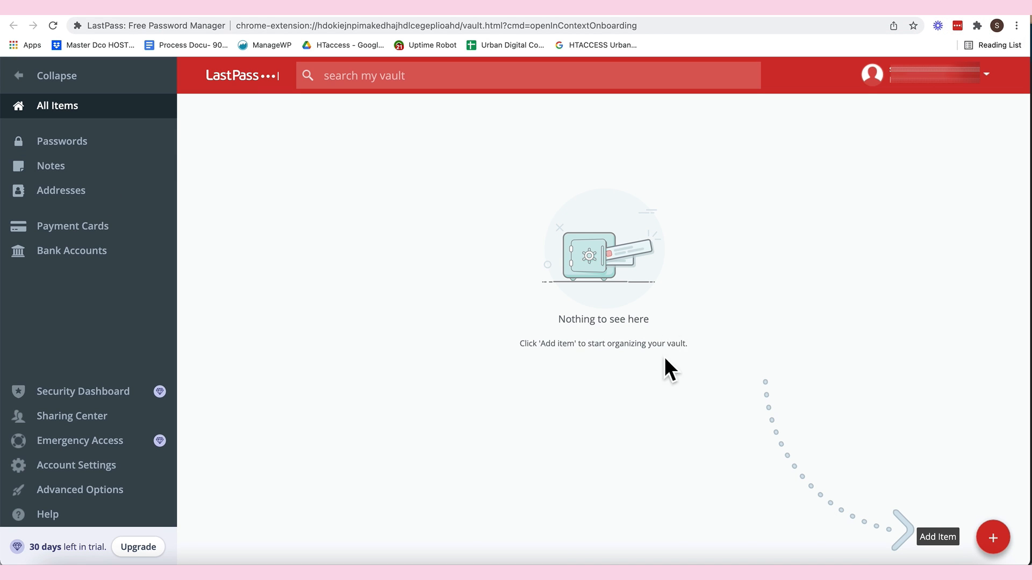
pyautogui.moveTo(444, 179)
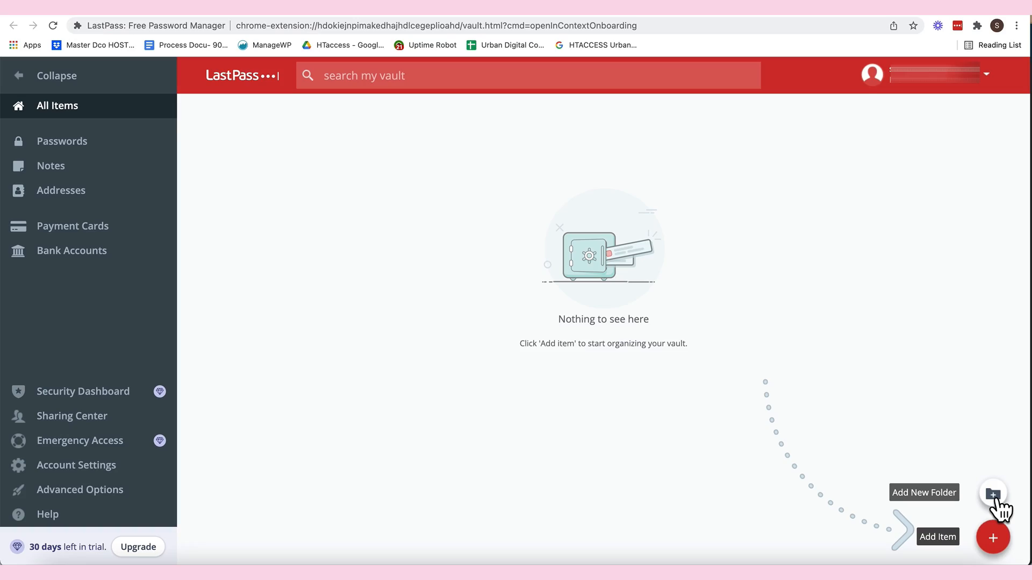
# - Create a vault folder named 'My Social Media Accounts'
pyautogui.click(992, 495)
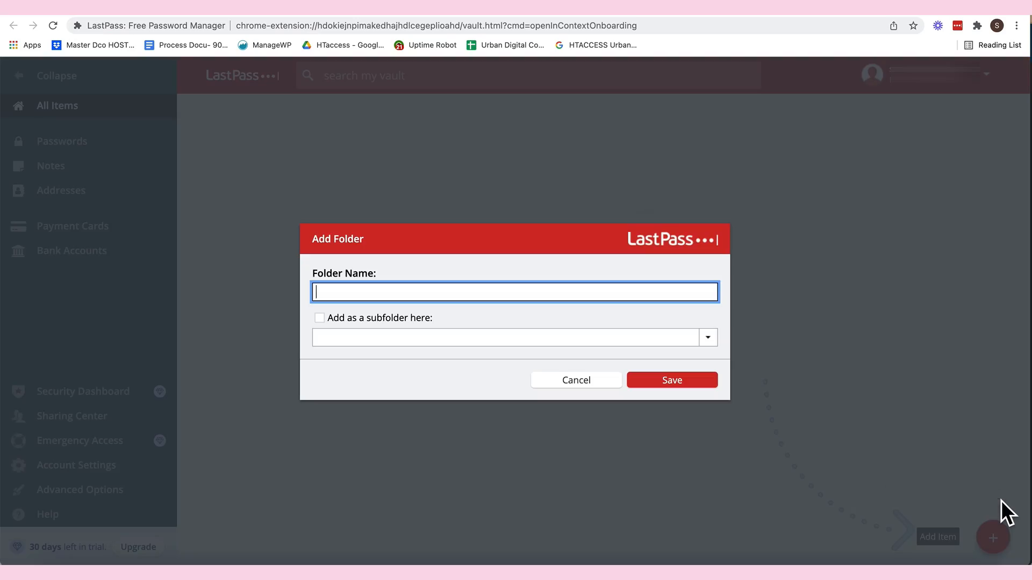
pyautogui.write('My Social Media Accounts')
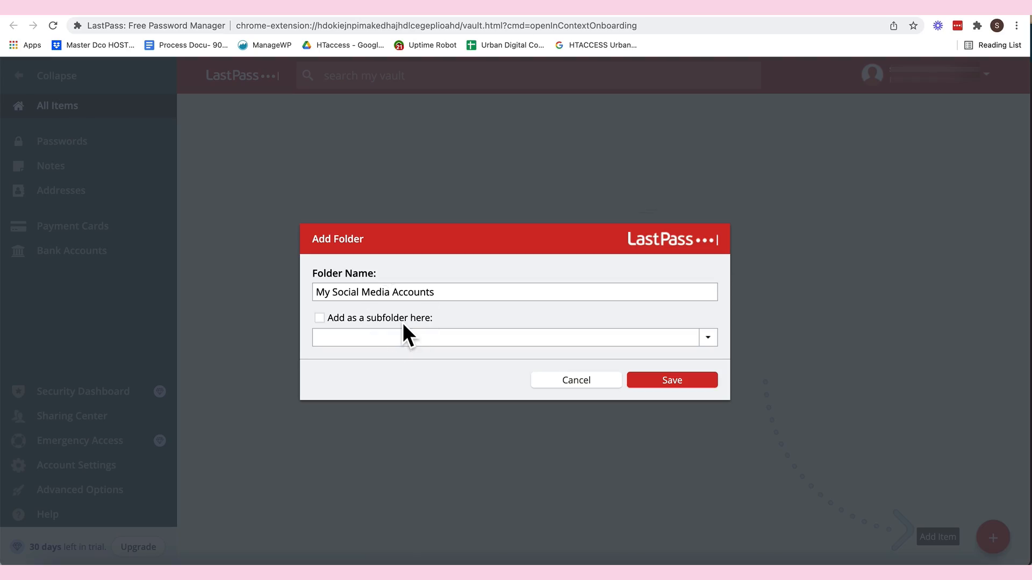
pyautogui.click(671, 380)
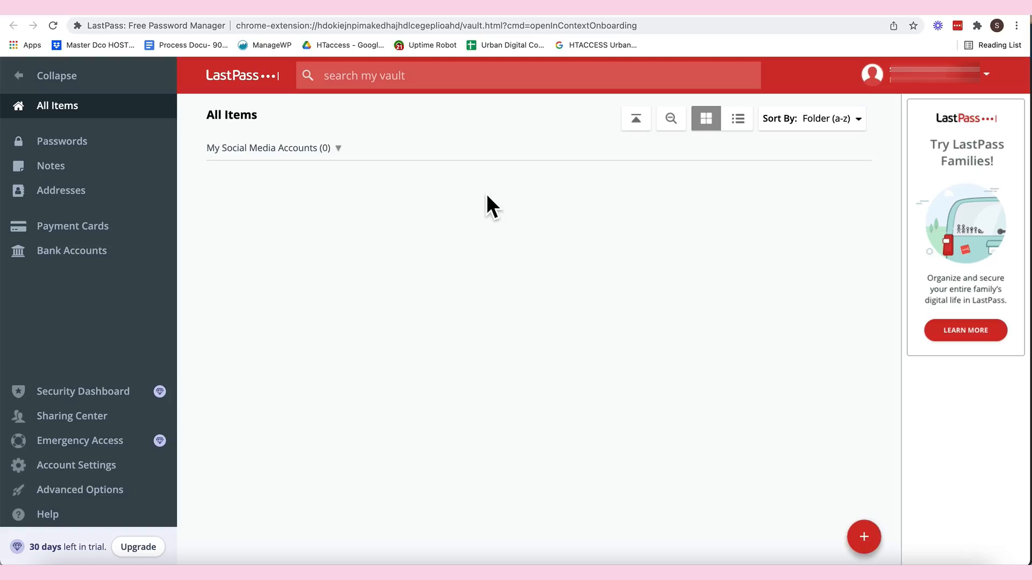
# - Add a new Password item for instagram.com from the More Items types
pyautogui.click(863, 538)
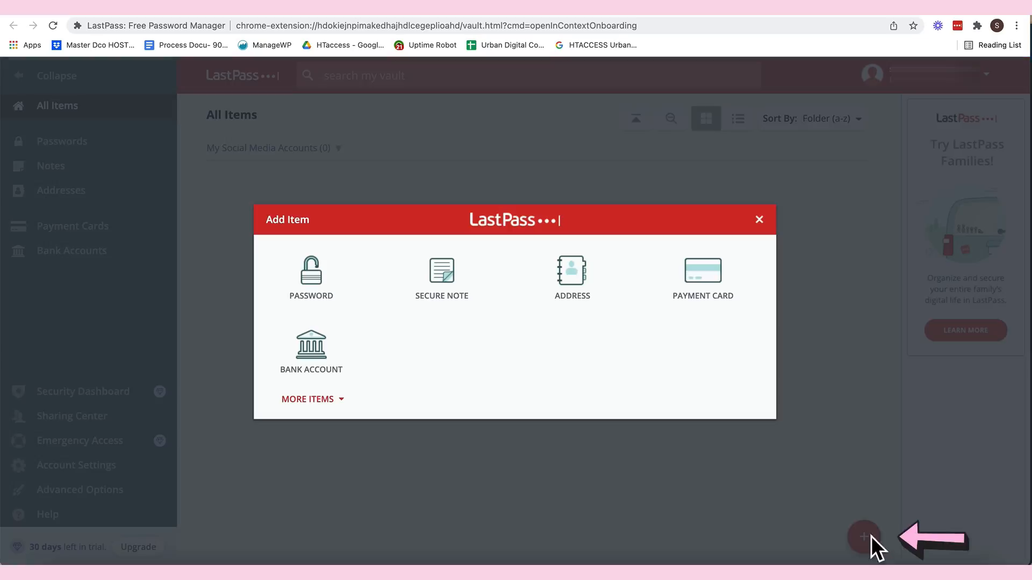
pyautogui.moveTo(659, 281)
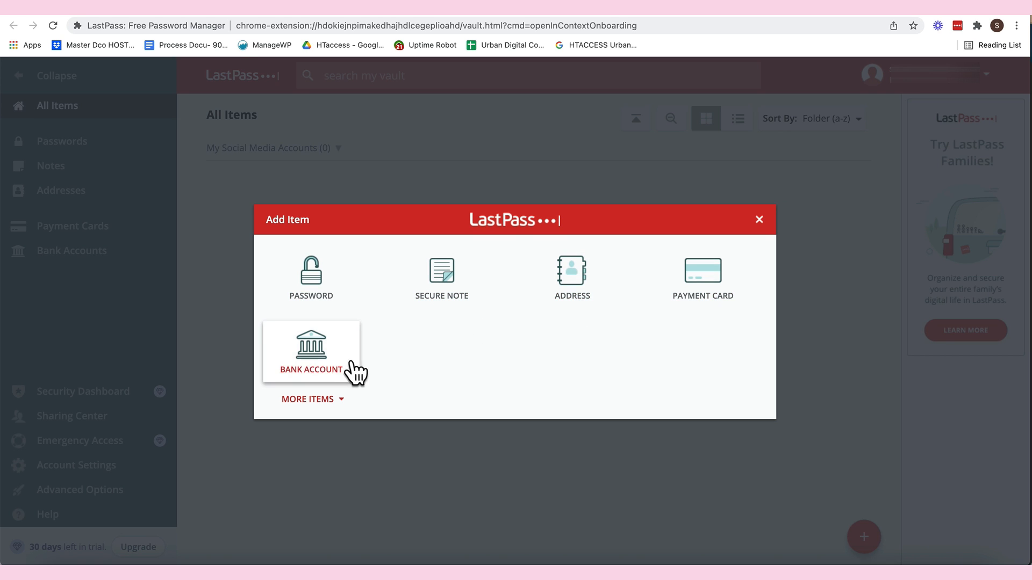
pyautogui.click(308, 399)
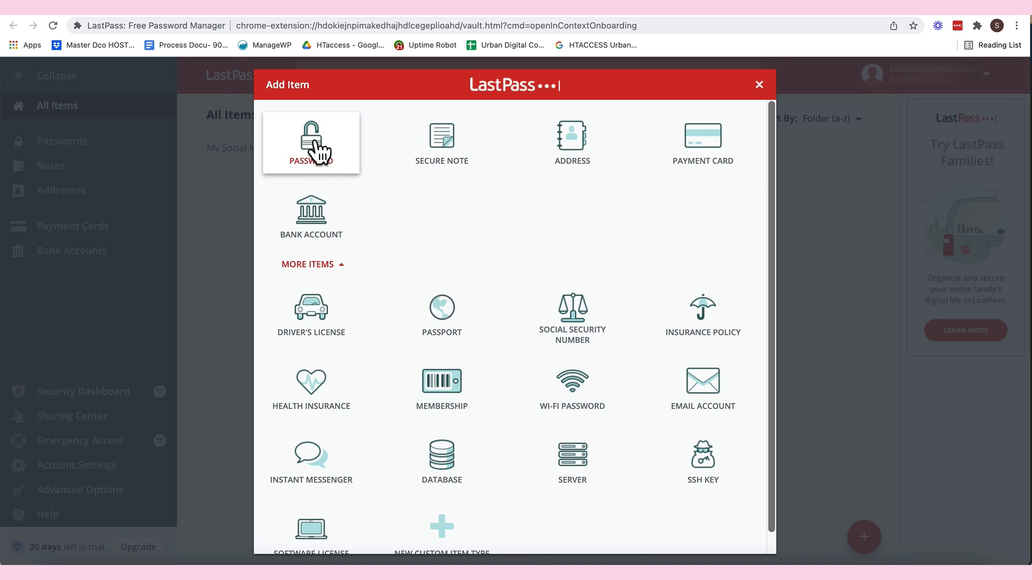
pyautogui.click(311, 142)
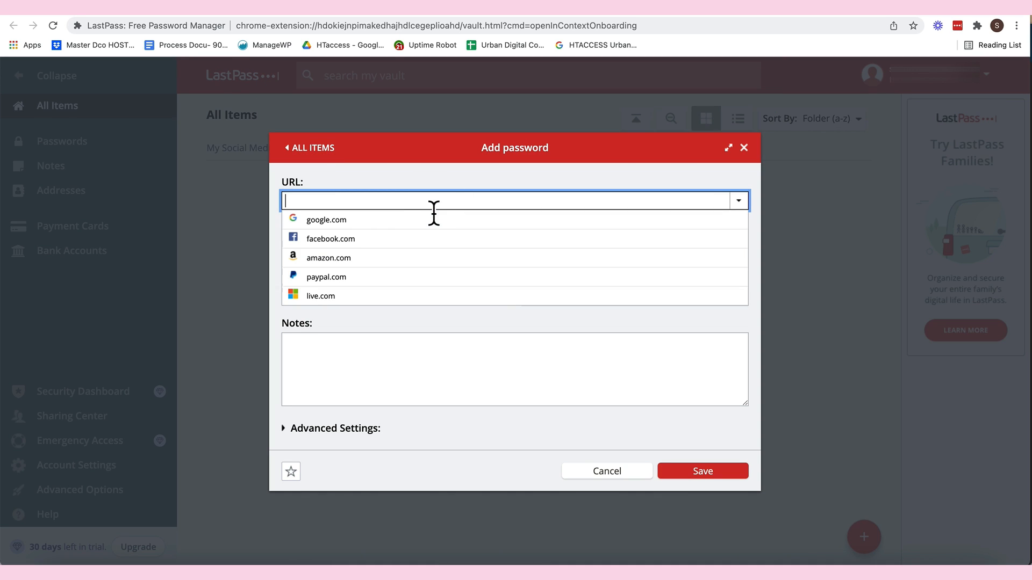
pyautogui.write('Instagram.com')
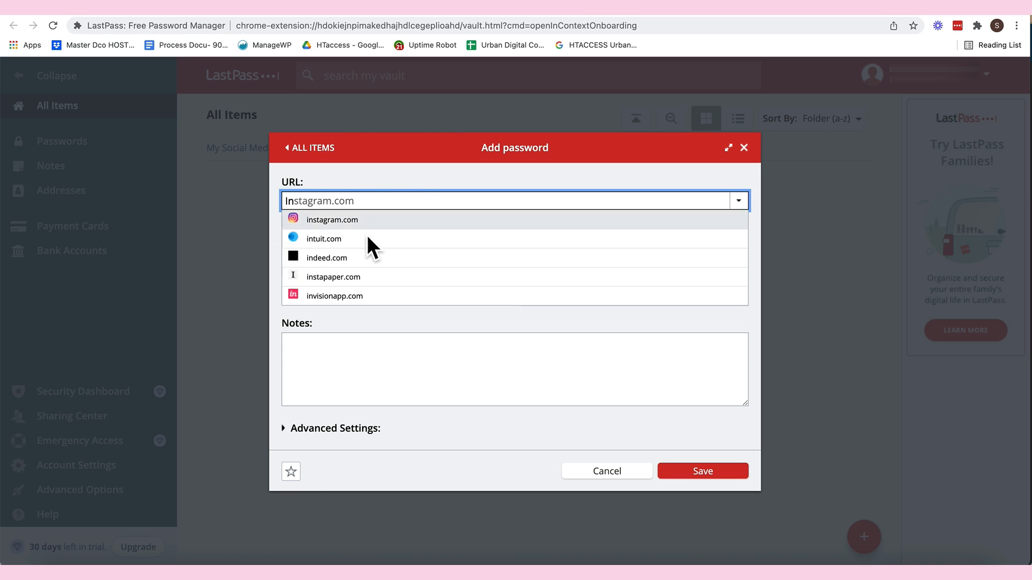
pyautogui.click(332, 219)
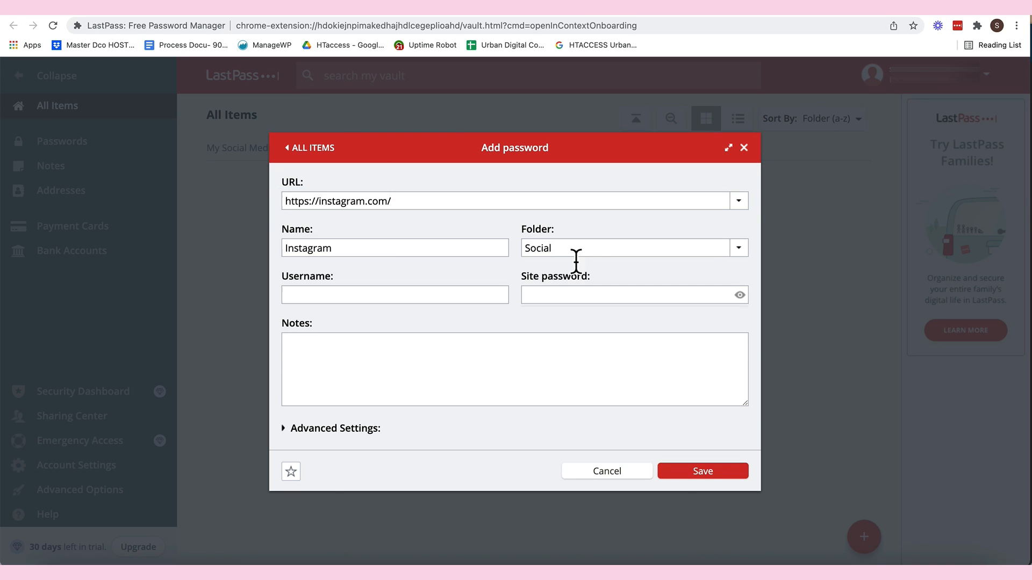
# - Place the Instagram entry in the My Social Media Accounts folder and save it
pyautogui.click(395, 248)
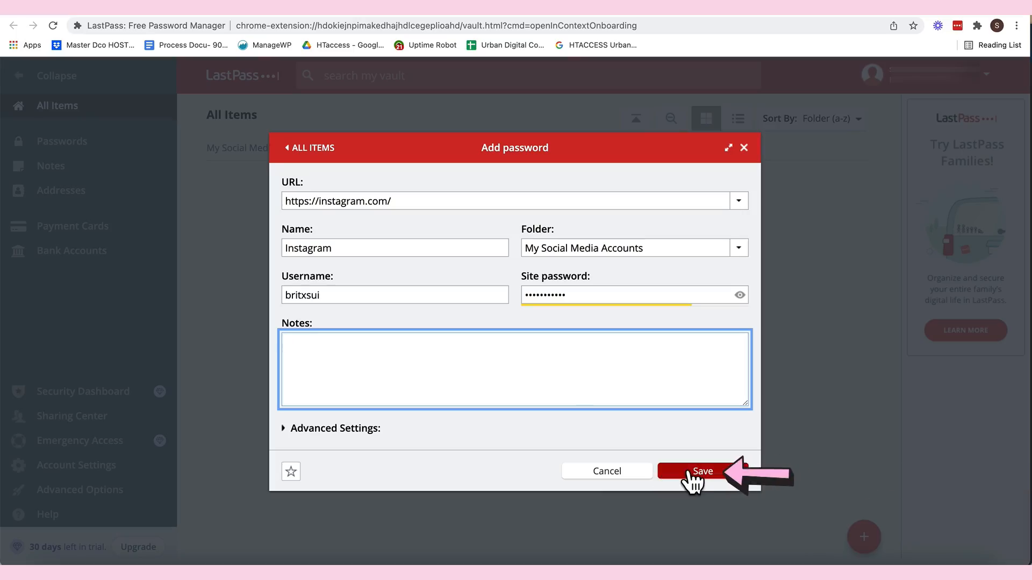
pyautogui.click(703, 471)
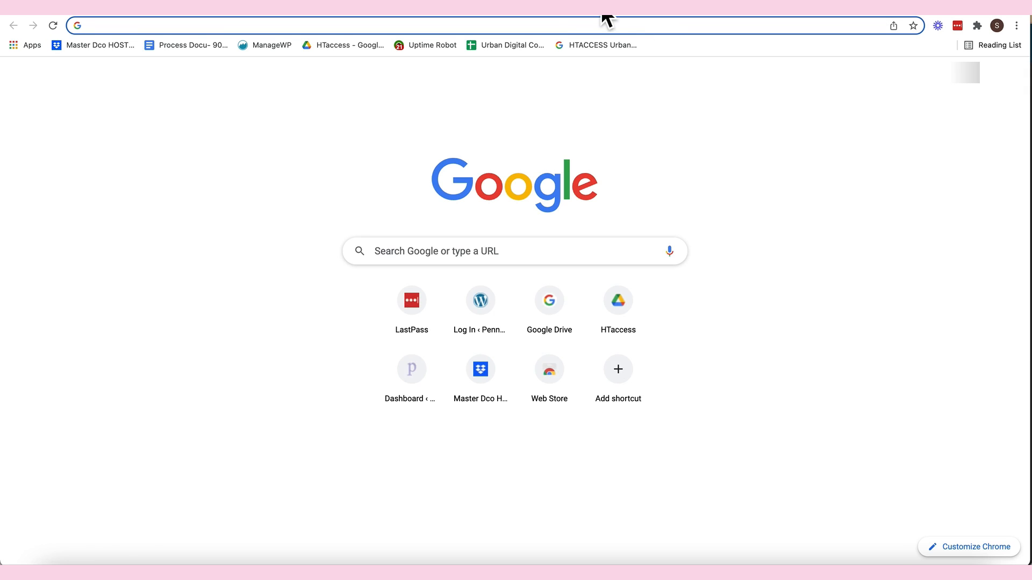
# - Go to instagram.com and autofill the saved username and password from LastPass
pyautogui.write('instagram.com')
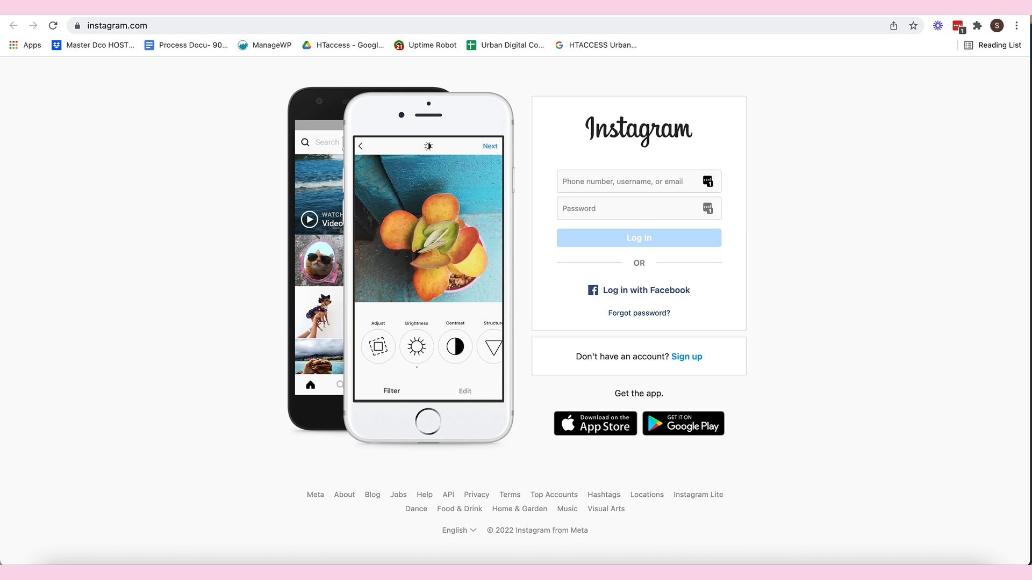
pyautogui.click(633, 181)
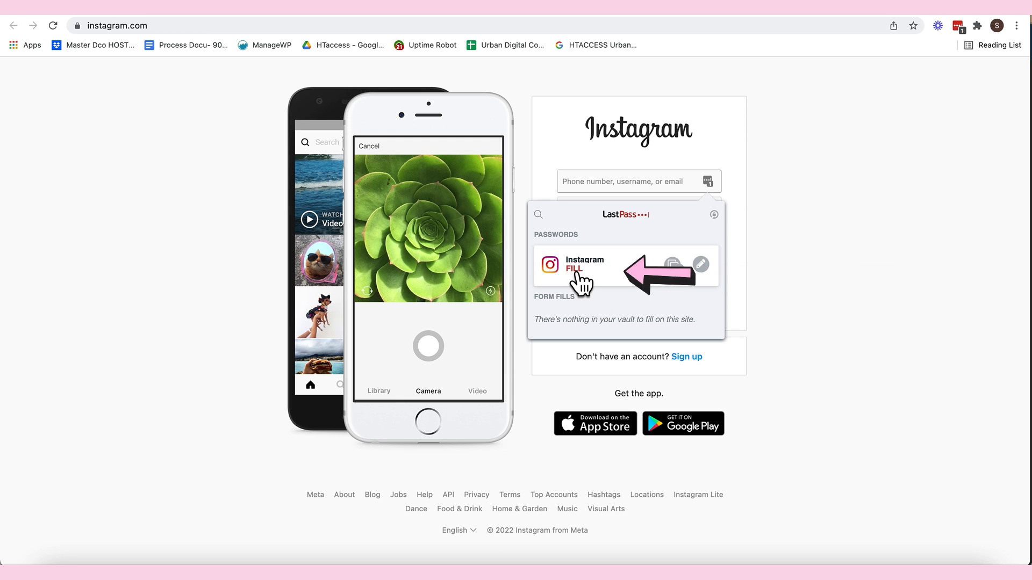
pyautogui.click(574, 265)
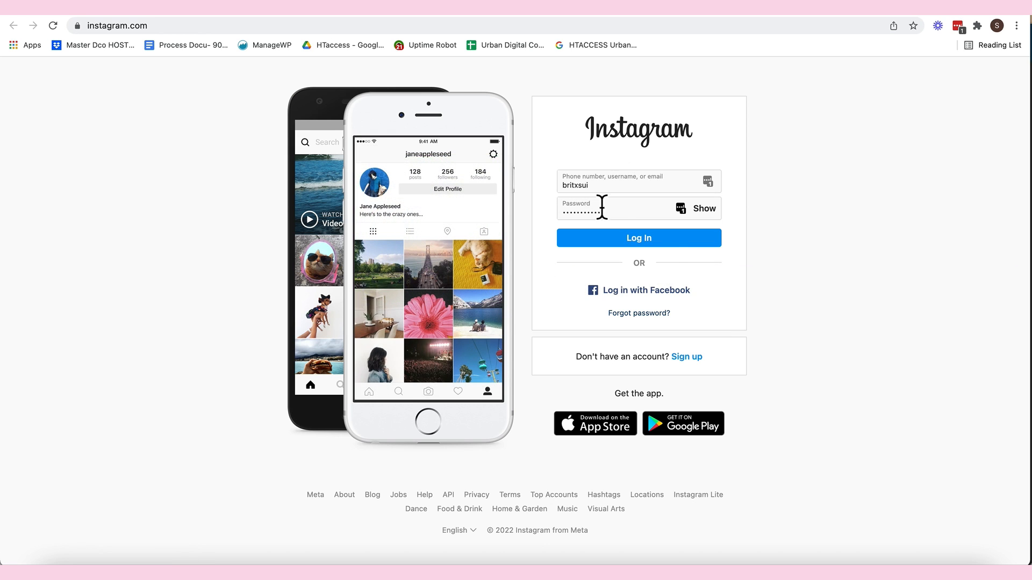
# - Log in to Instagram and decline saving login info with Not Now
pyautogui.click(638, 238)
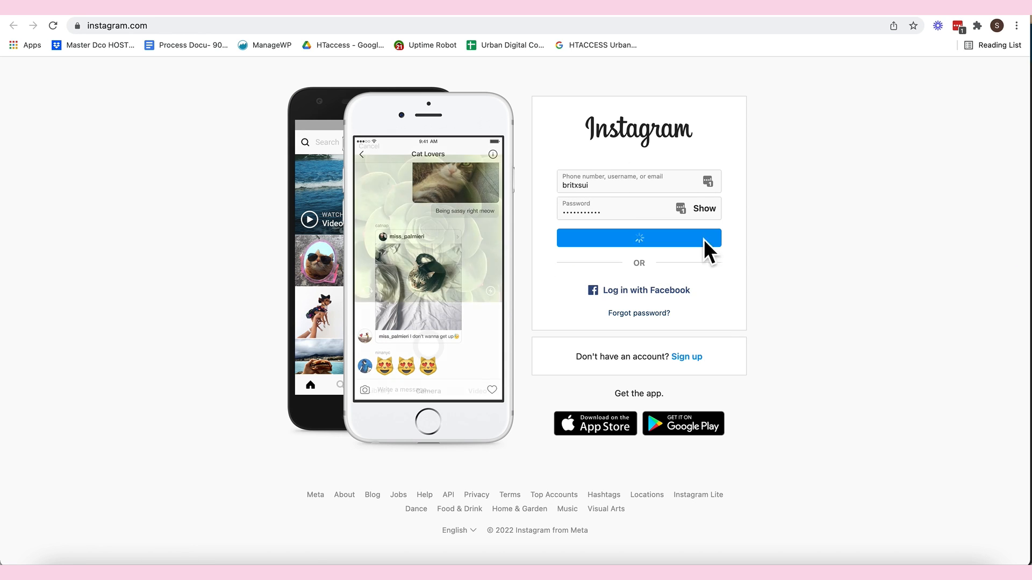
pyautogui.click(637, 237)
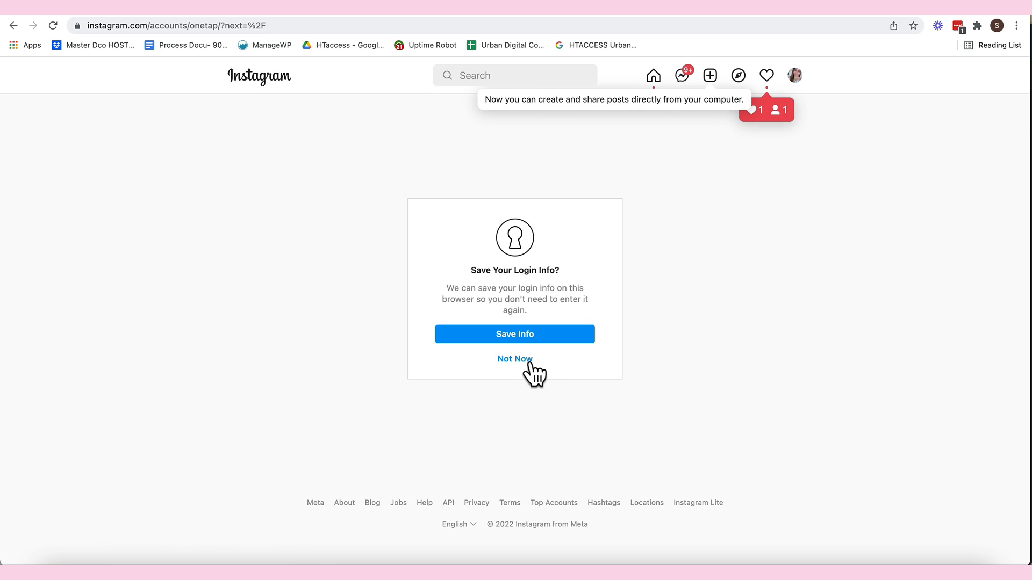
pyautogui.click(514, 359)
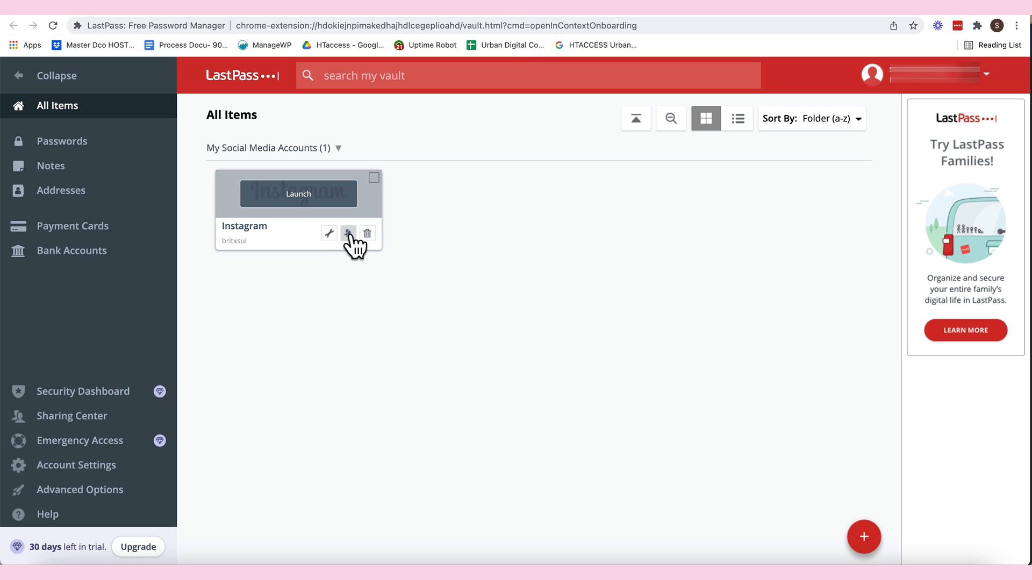
pyautogui.click(348, 233)
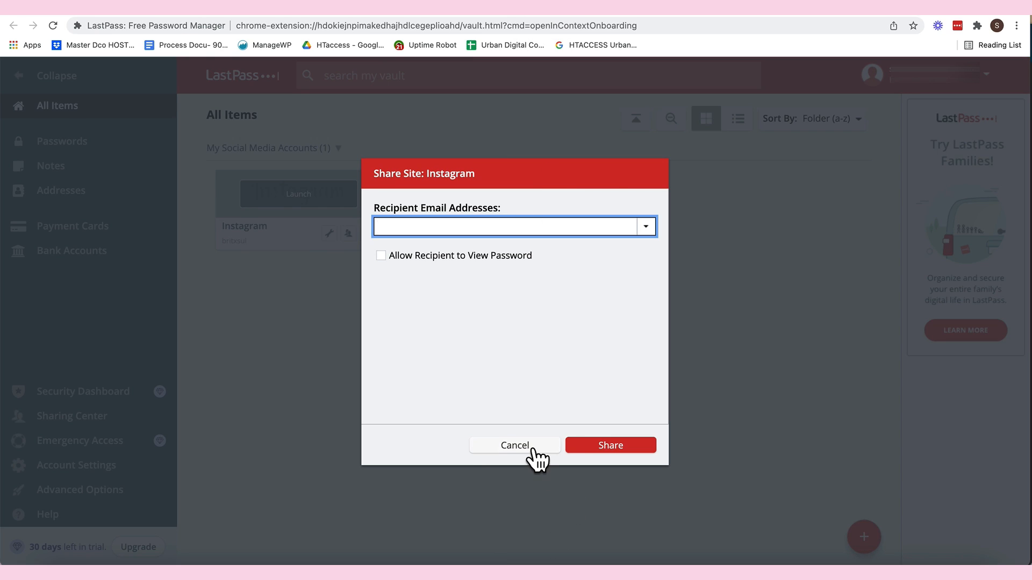
pyautogui.click(515, 445)
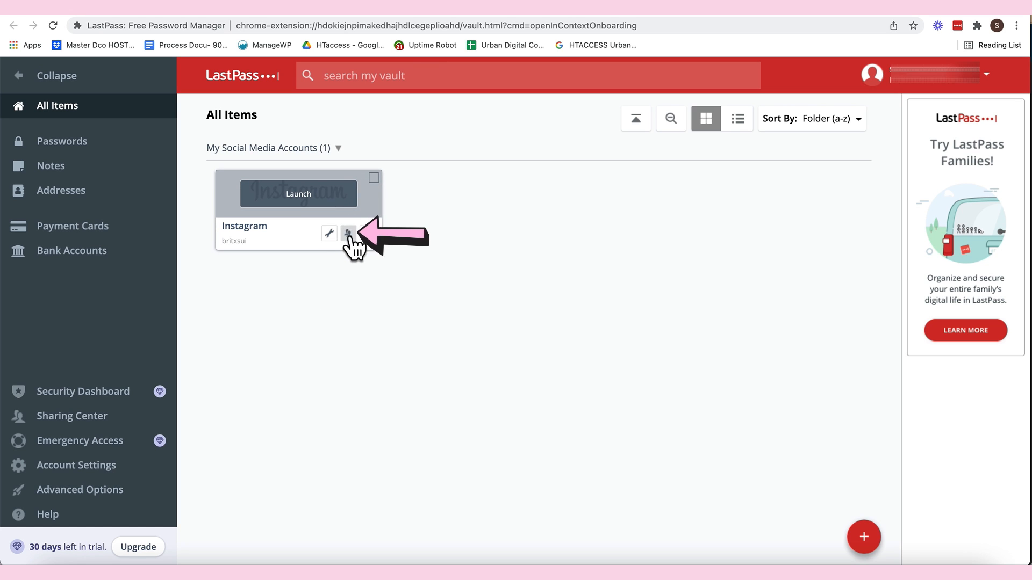
pyautogui.click(348, 234)
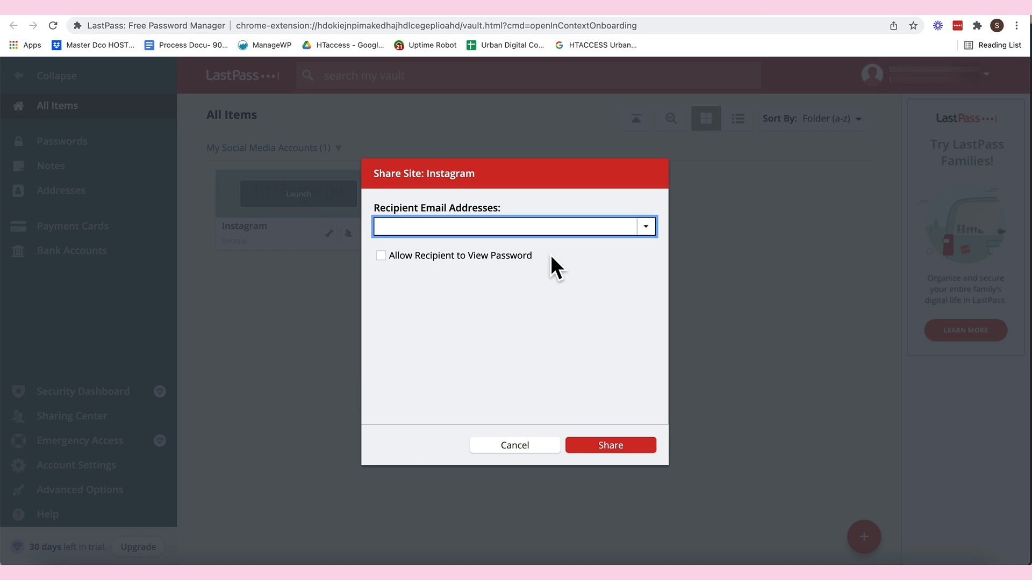
pyautogui.write('britzes')
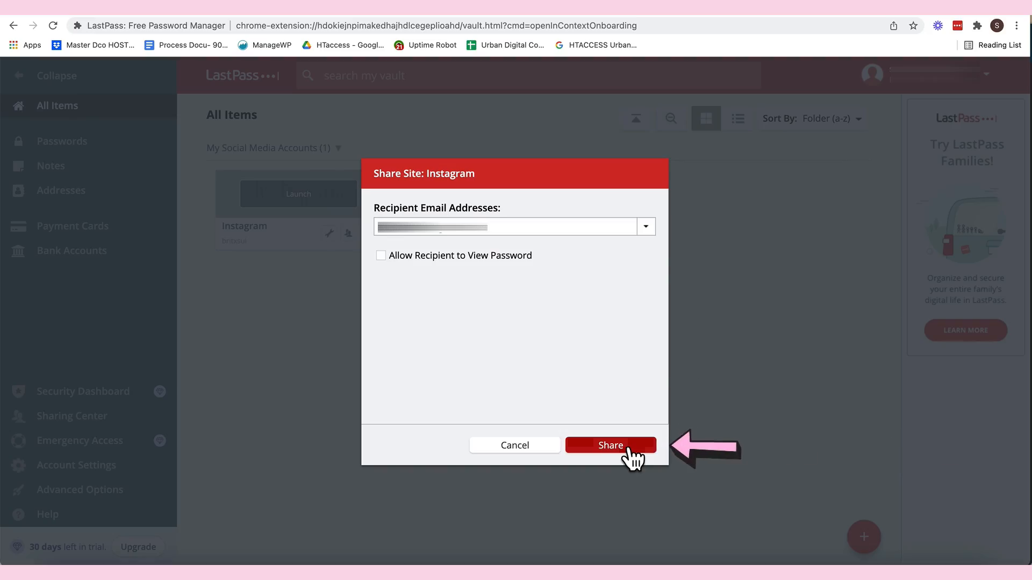
# - Attempt the share and request a verification email from LastPass
pyautogui.click(610, 445)
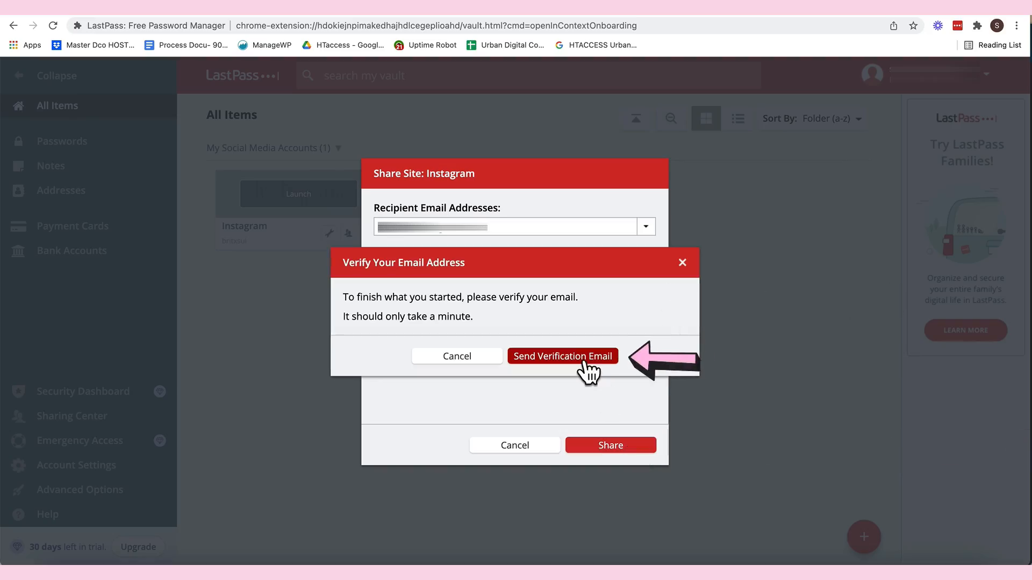
pyautogui.click(562, 356)
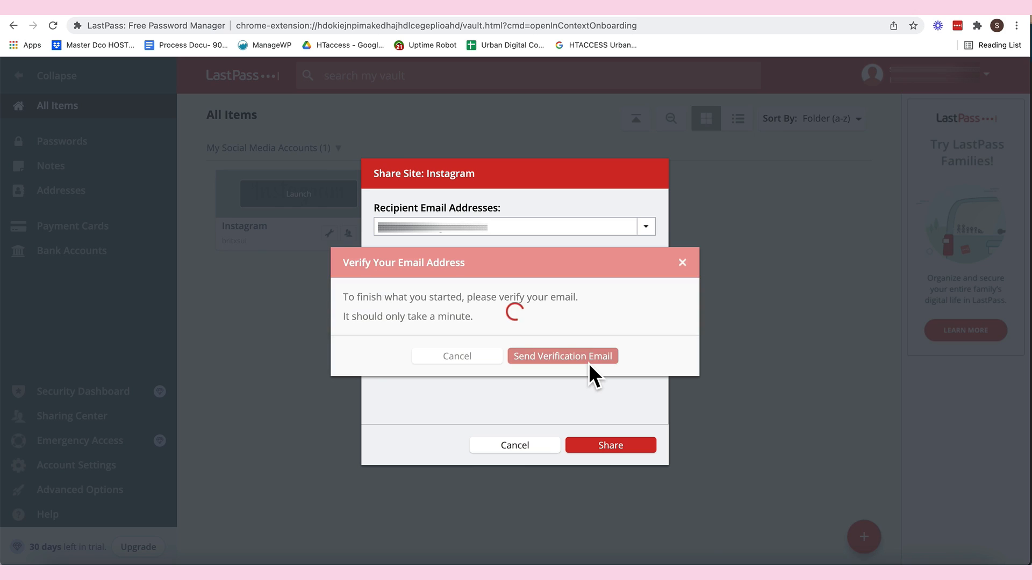
pyautogui.click(562, 356)
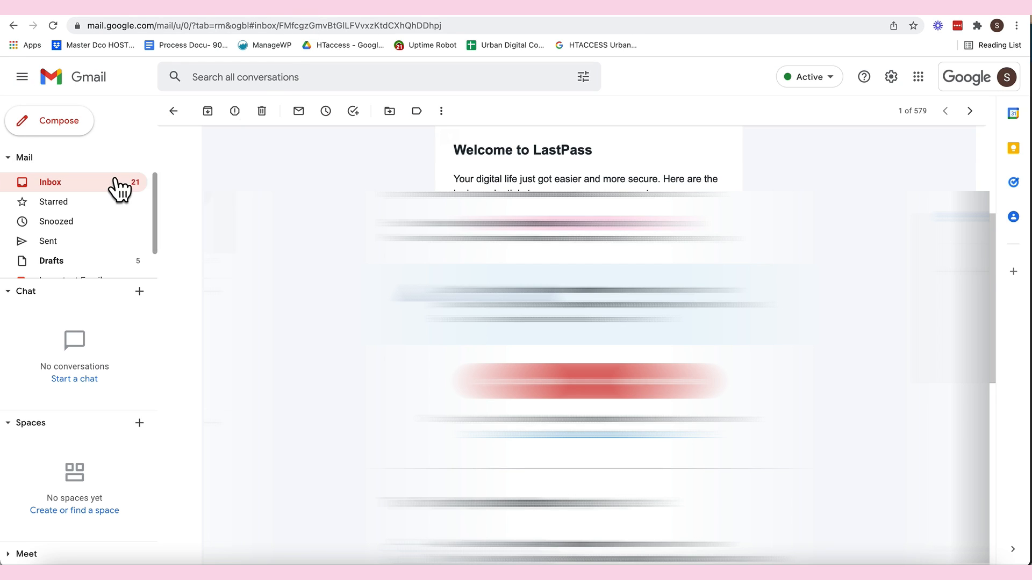
# - In Gmail, open the 'Verify your LastPass email address' message and verify the address
pyautogui.click(173, 110)
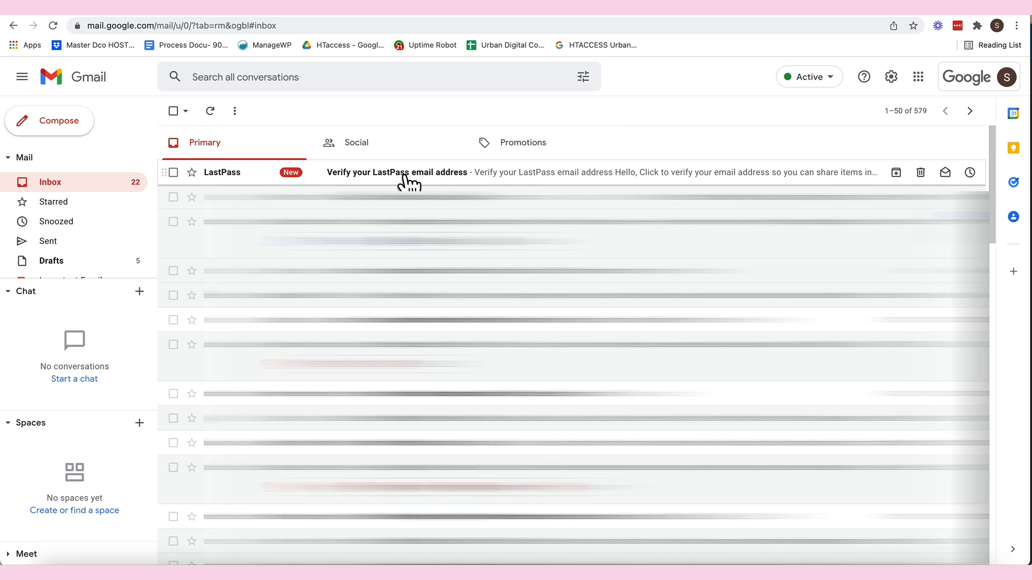
pyautogui.click(397, 172)
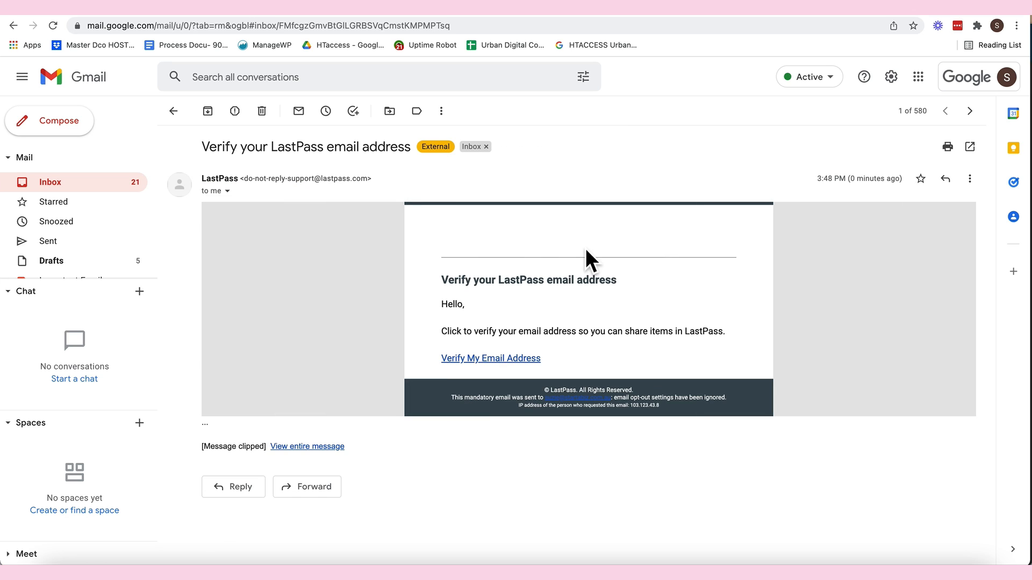
pyautogui.click(490, 358)
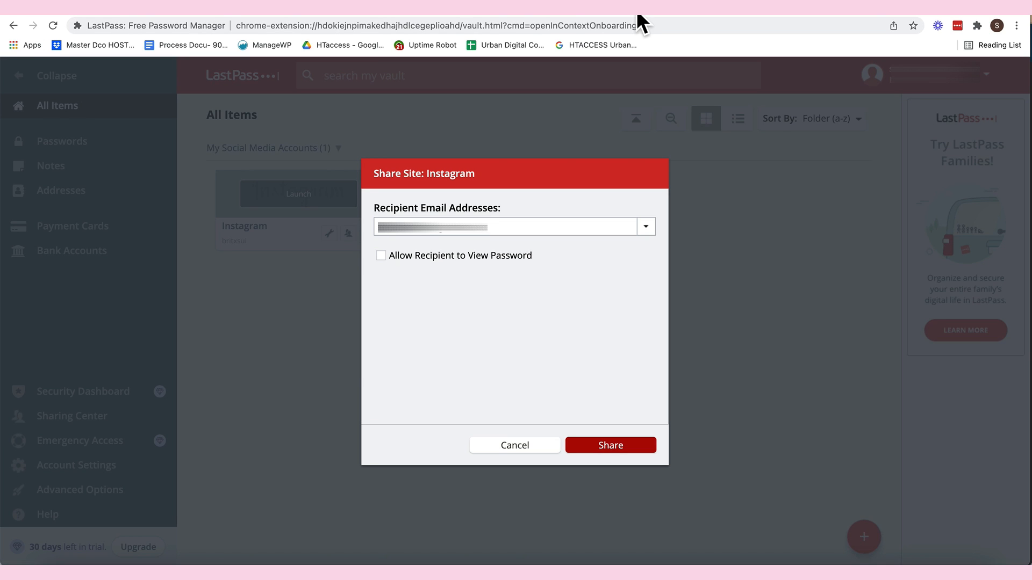
pyautogui.moveTo(506, 438)
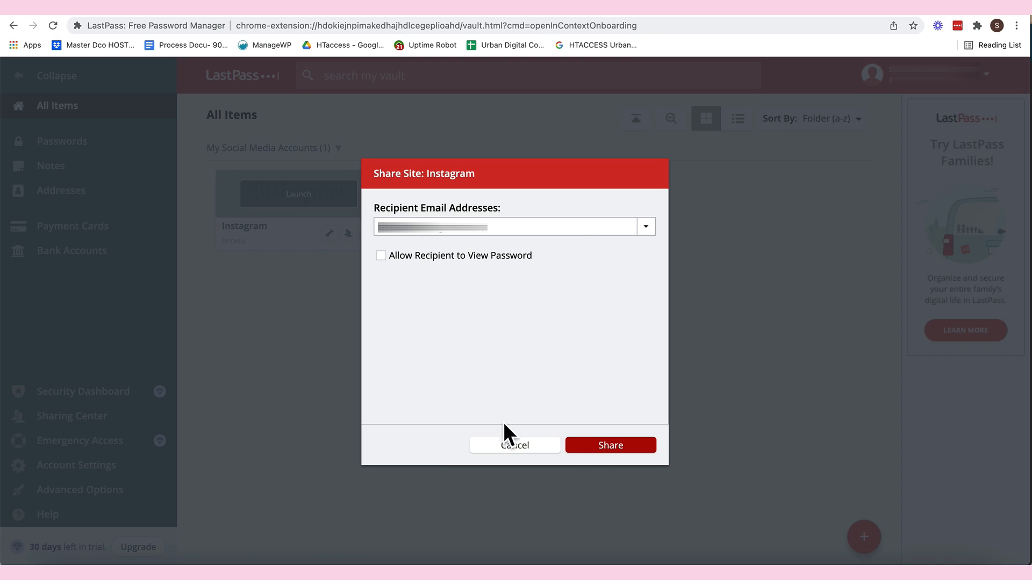
# - Send the Instagram login share to the recipient address
pyautogui.click(609, 445)
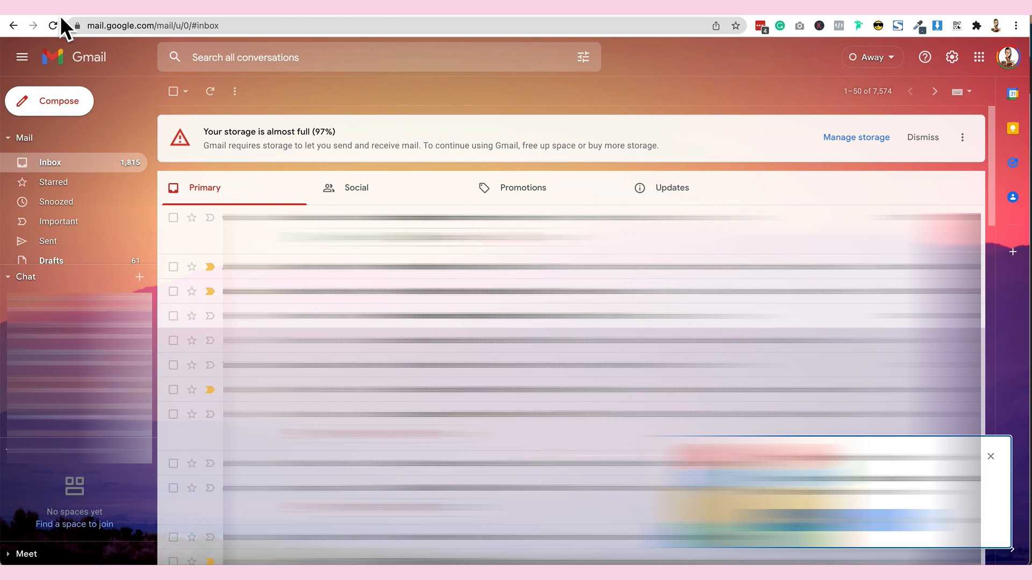
# - Accept the shared Instagram login from the LastPass email and save it to the vault
pyautogui.click(462, 266)
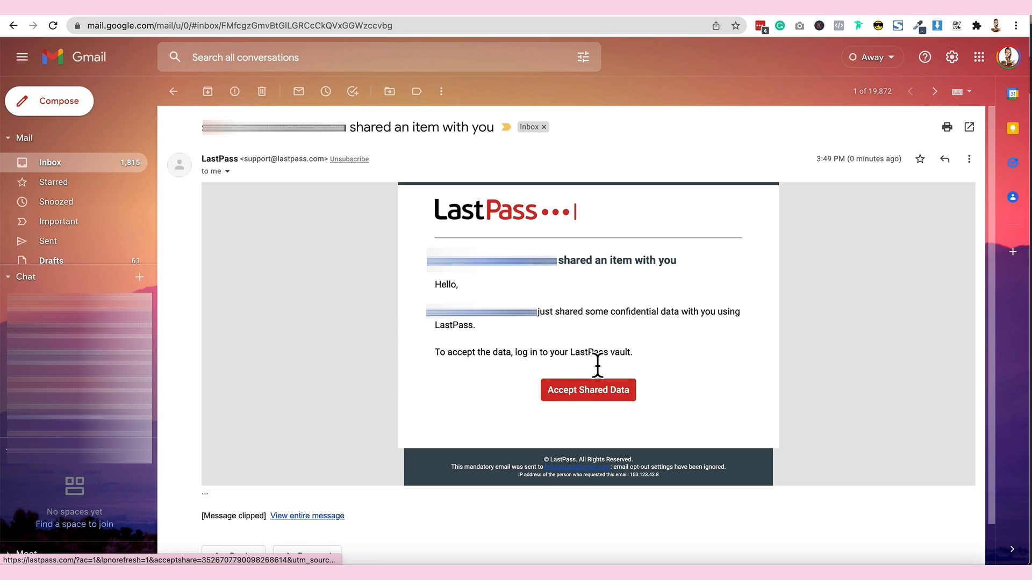
pyautogui.click(588, 389)
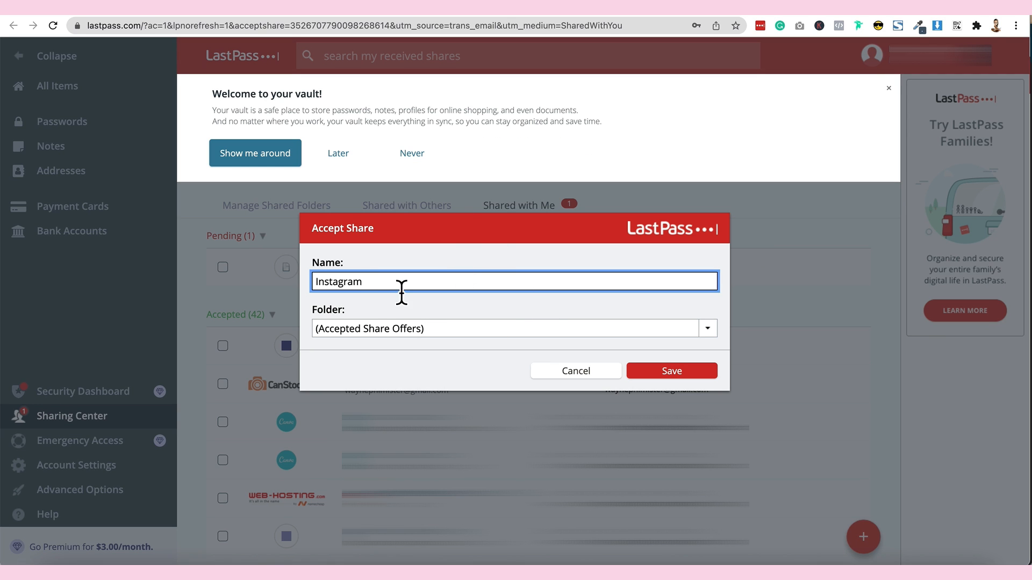
pyautogui.moveTo(696, 385)
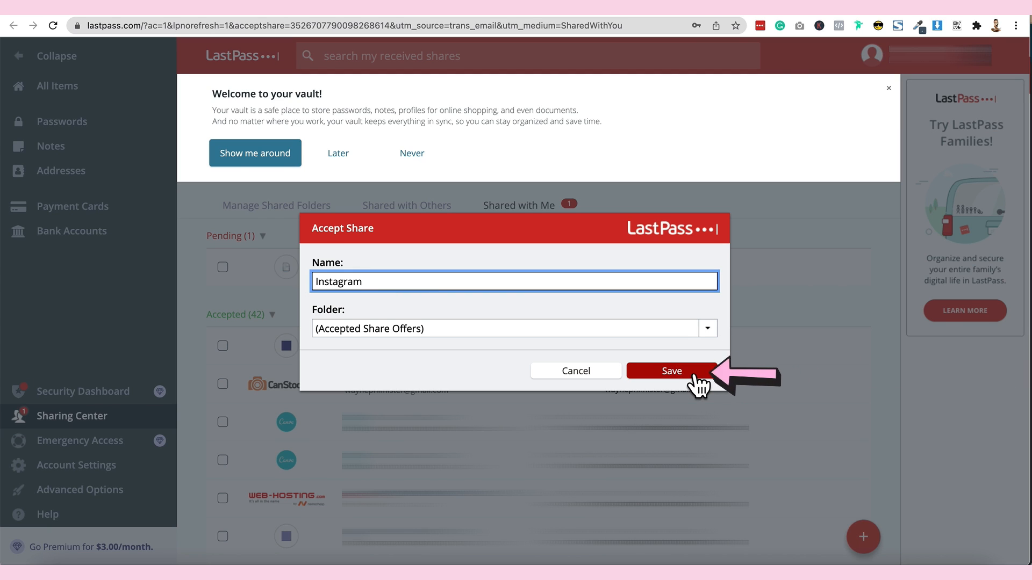
pyautogui.click(670, 371)
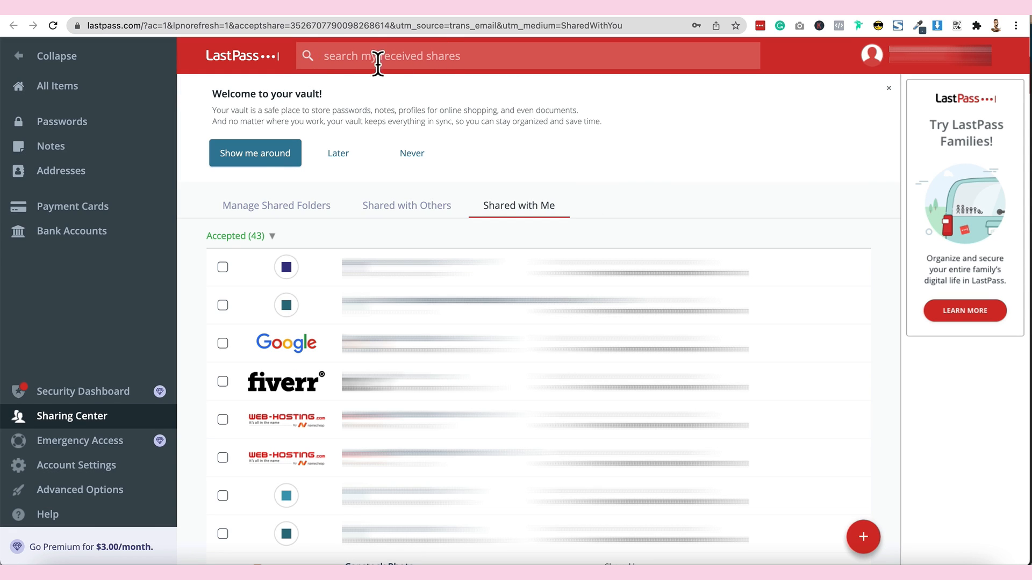
# - Filter received shares by 'inst' and review the accepted Instagram entry's URL and username
pyautogui.write('inst')
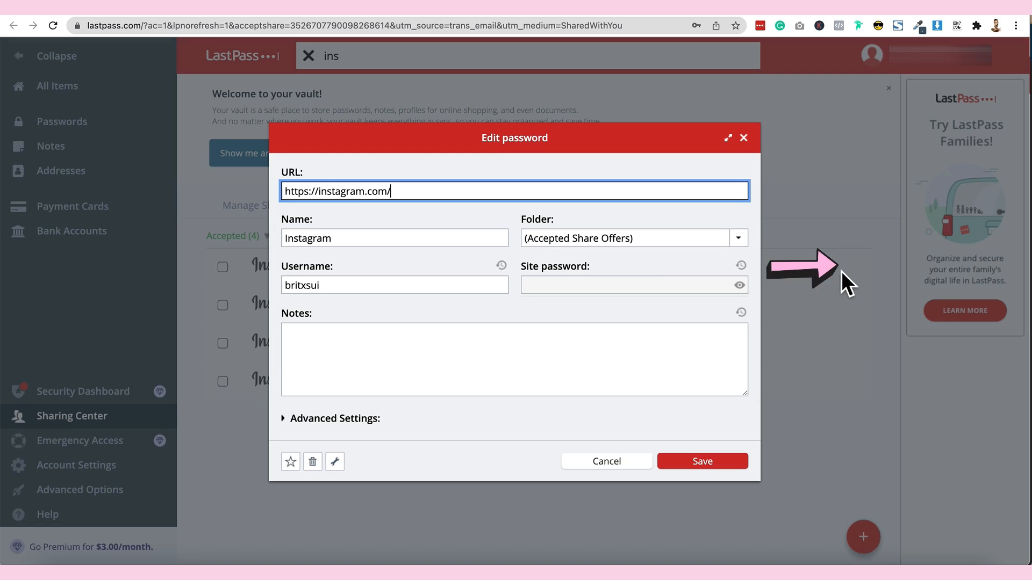
pyautogui.click(605, 461)
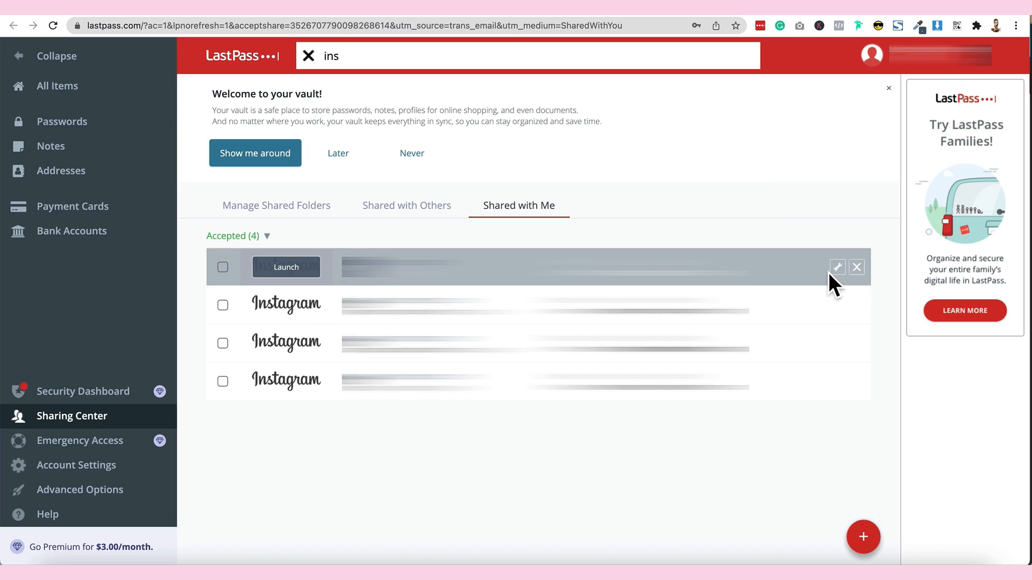
pyautogui.click(836, 267)
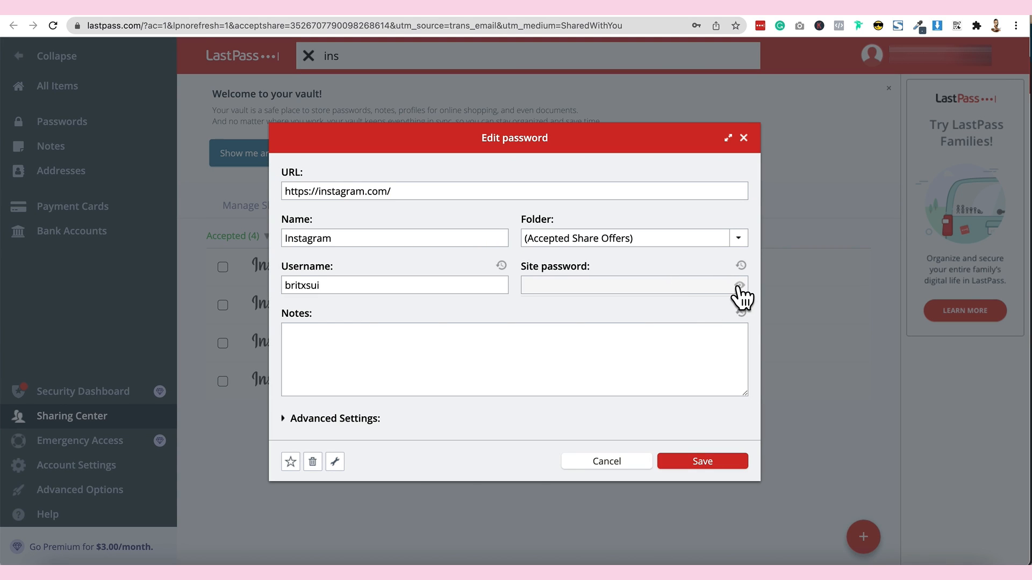
pyautogui.moveTo(739, 285)
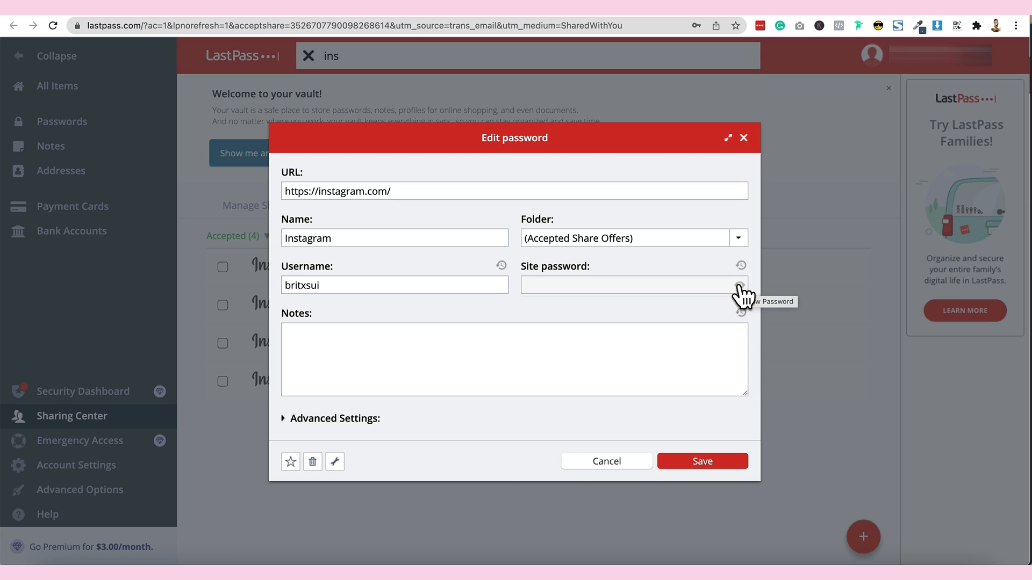
pyautogui.moveTo(655, 312)
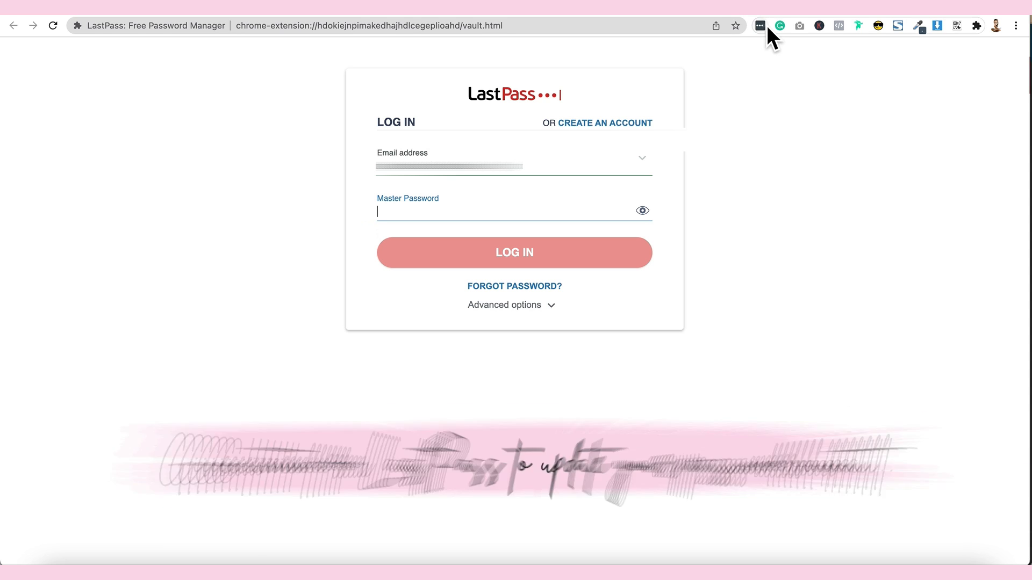
# - Log back into the LastPass vault with the master password and go to instagram.com
pyautogui.click(758, 26)
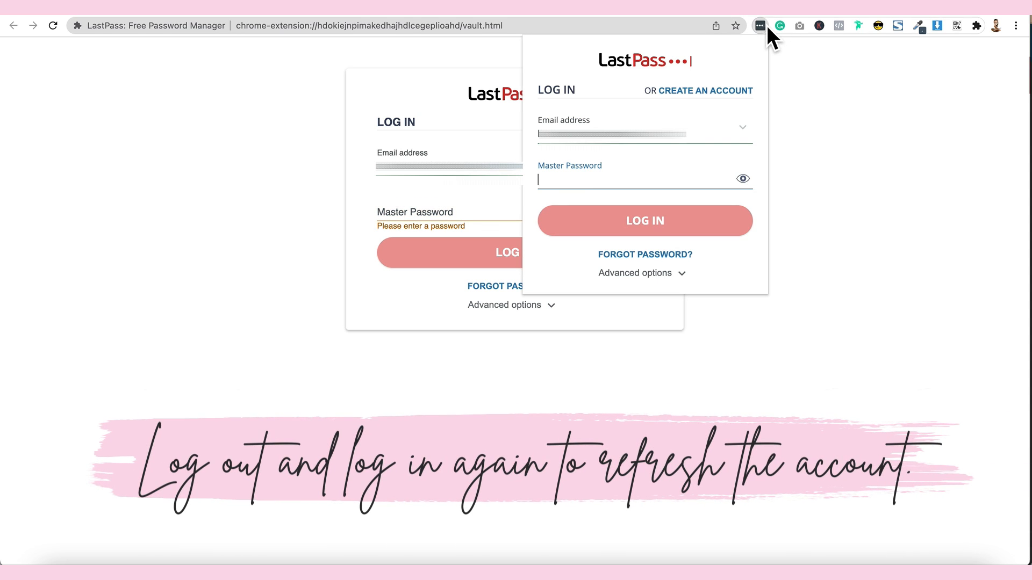
pyautogui.write('•••')
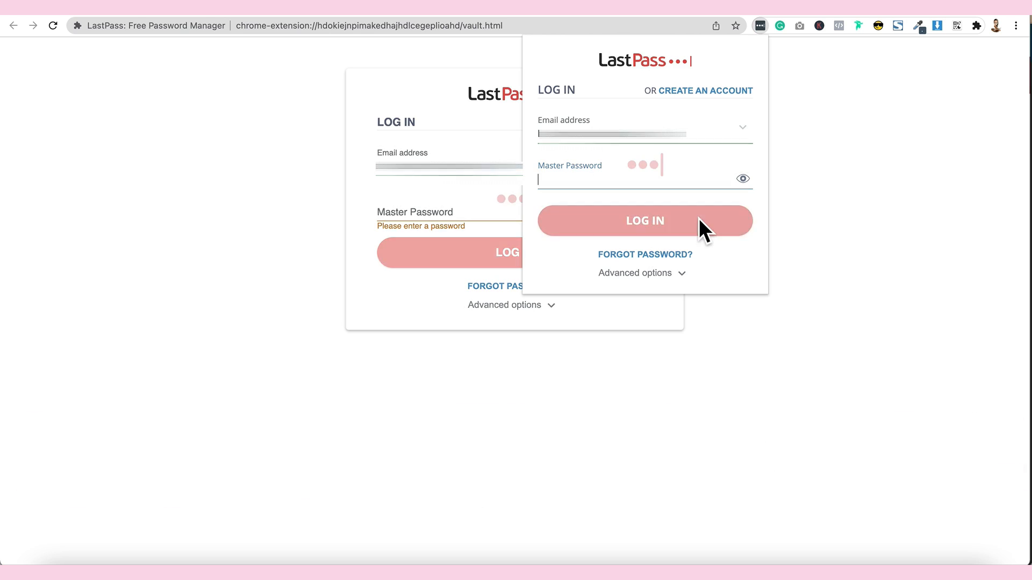
pyautogui.click(644, 221)
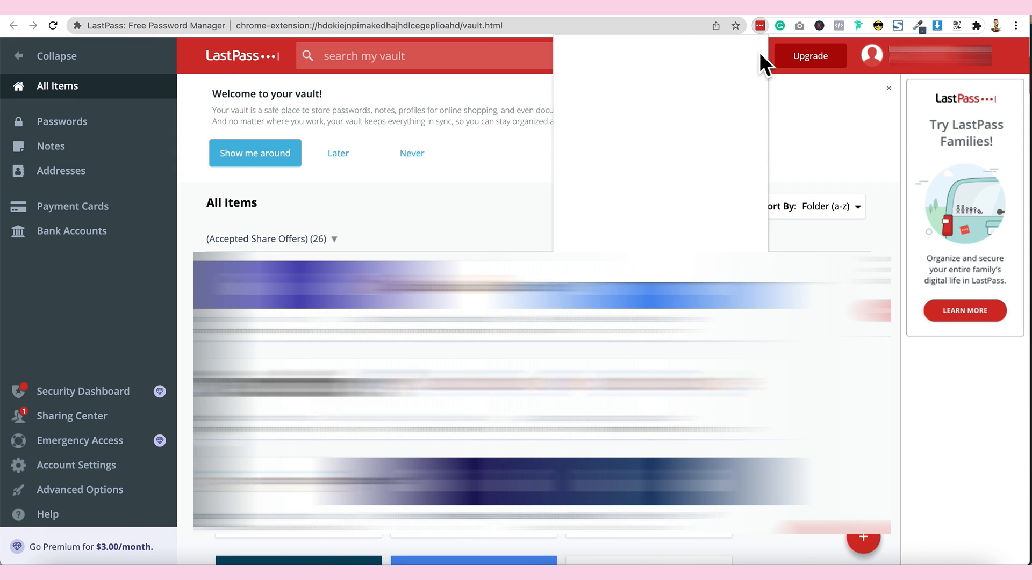
pyautogui.click(118, 25)
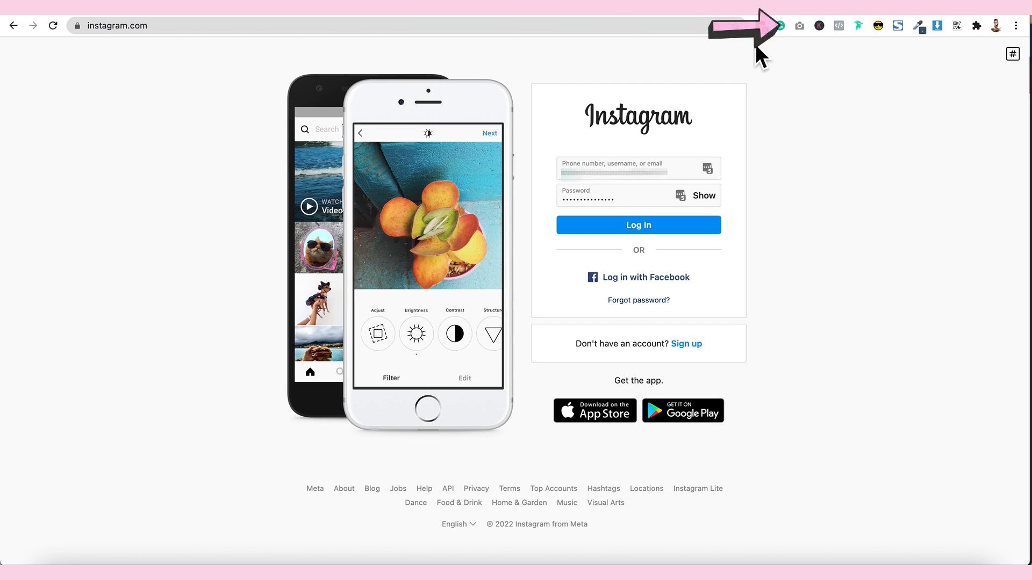
# - Autofill the Instagram login form with the shared credentials from LastPass
pyautogui.click(759, 24)
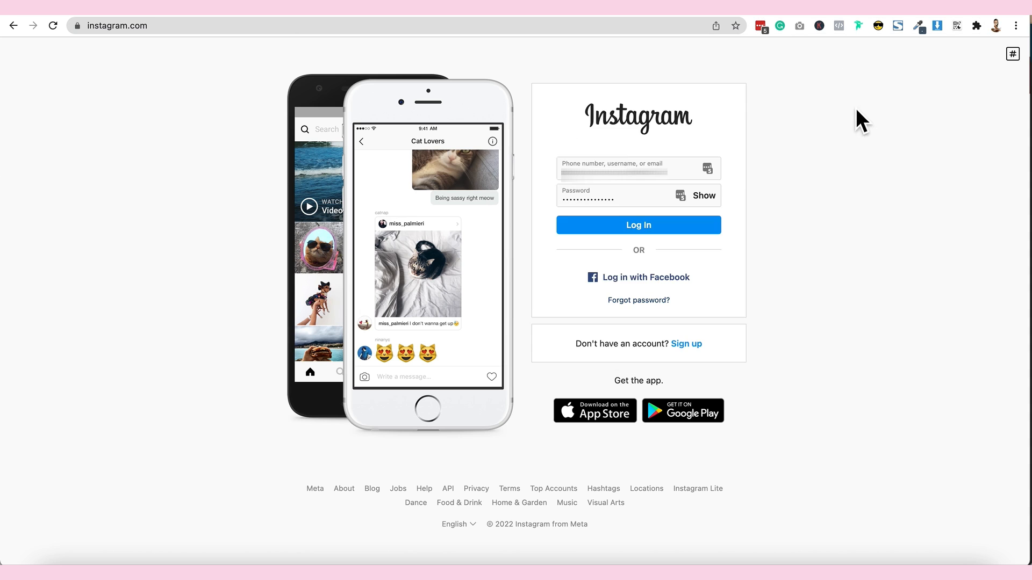
pyautogui.moveTo(757, 213)
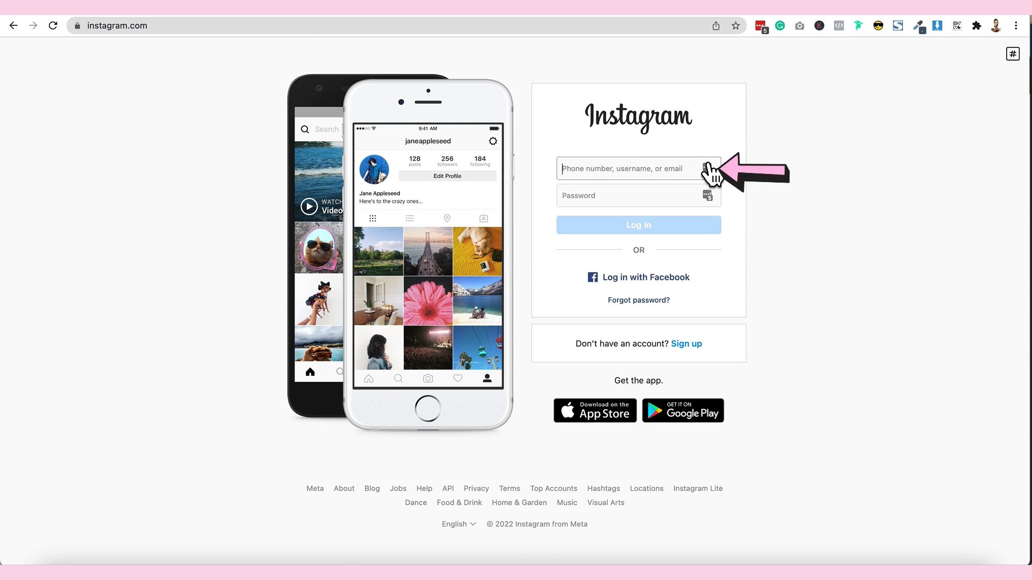
pyautogui.click(708, 169)
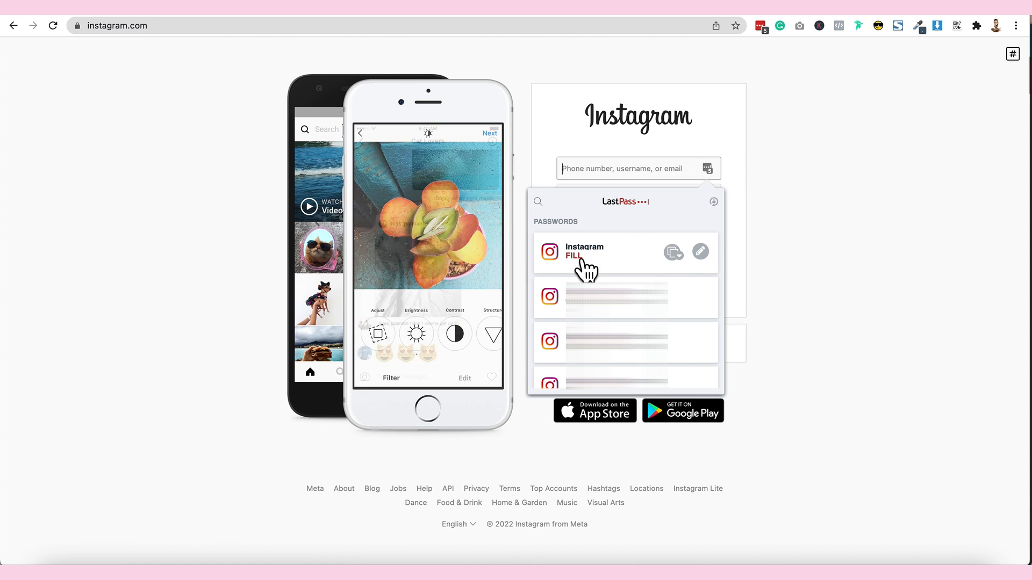
pyautogui.click(583, 255)
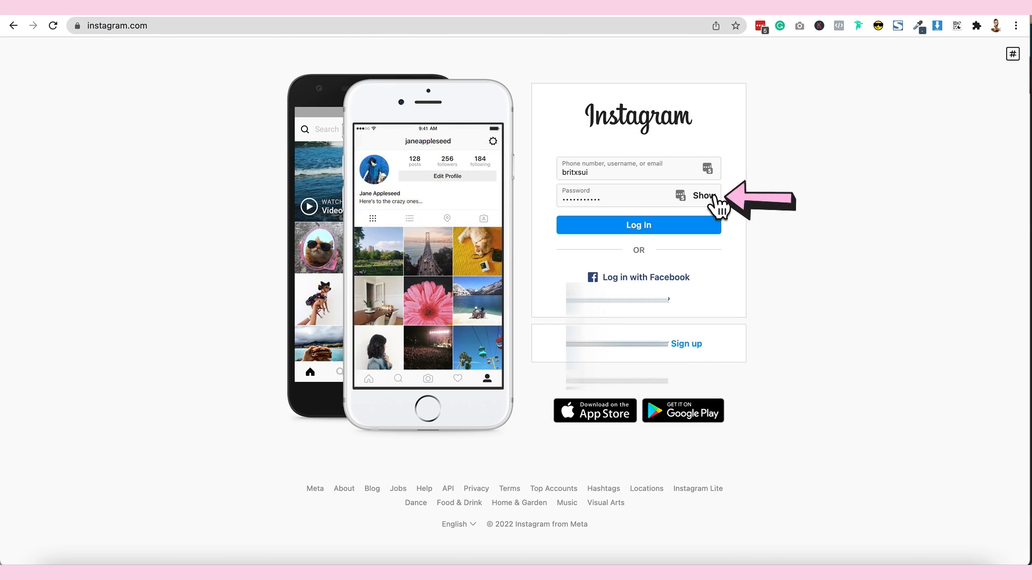
# - Reveal the filled password and log in to Instagram
pyautogui.click(703, 195)
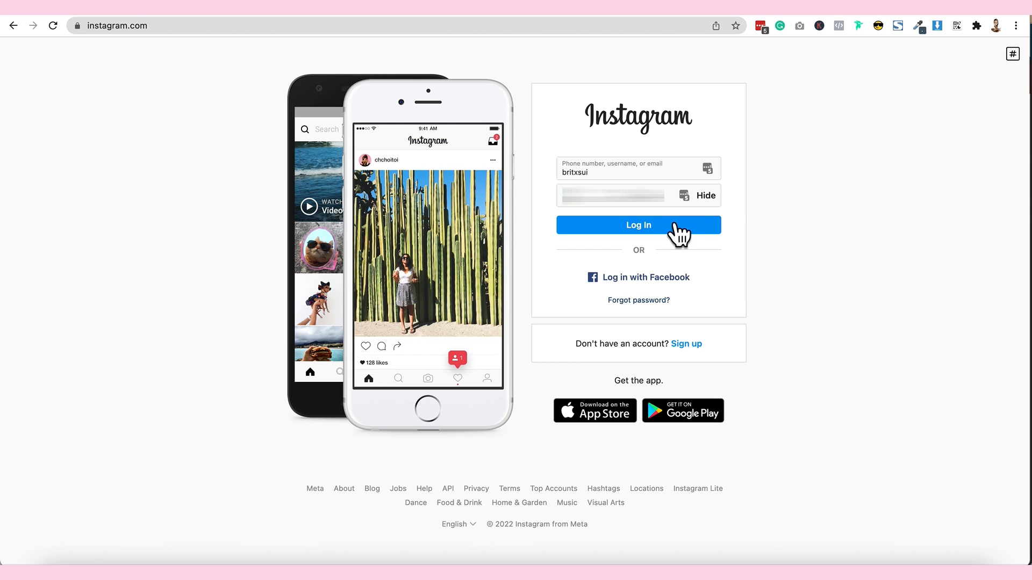
pyautogui.click(638, 225)
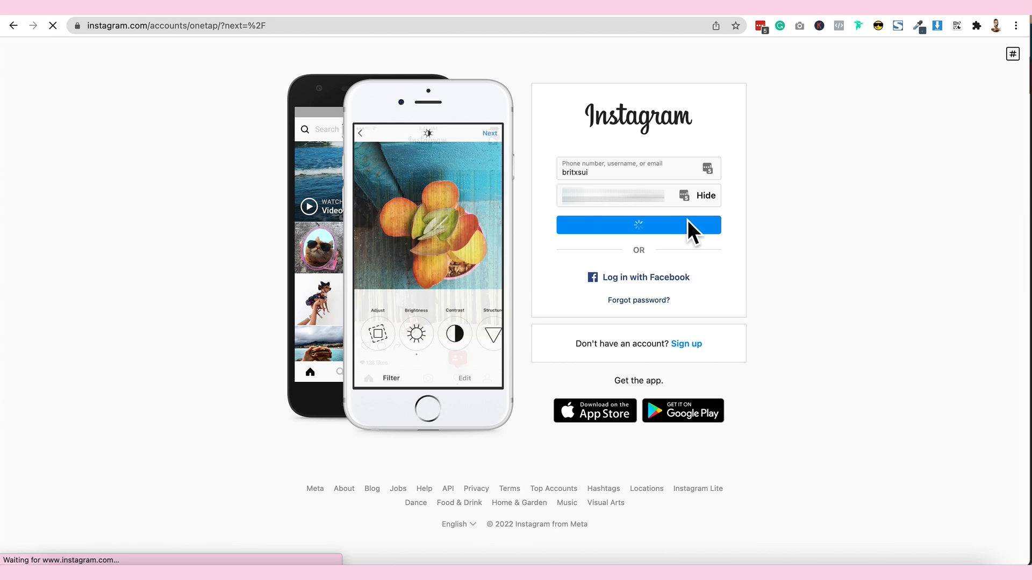
pyautogui.click(637, 225)
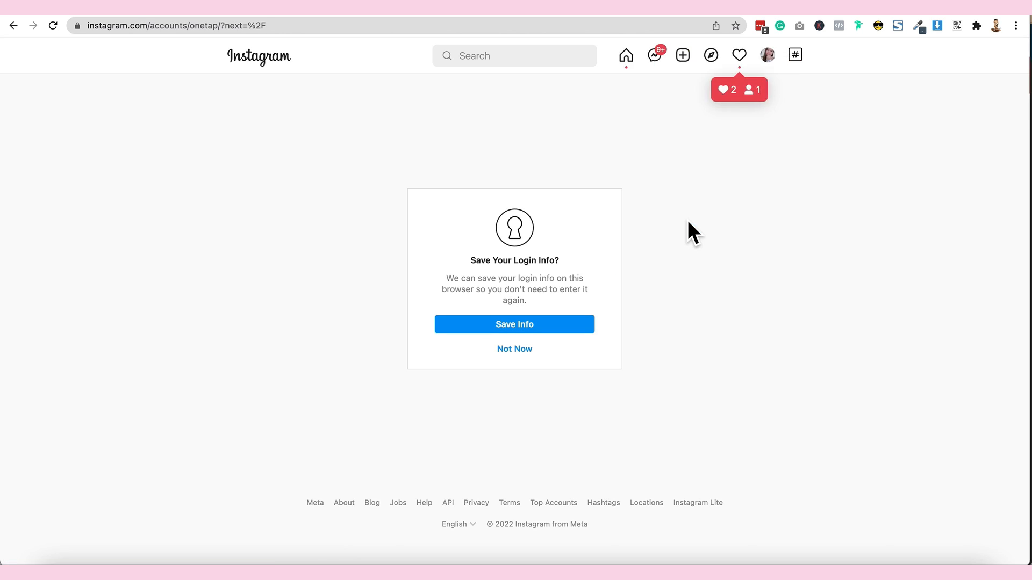